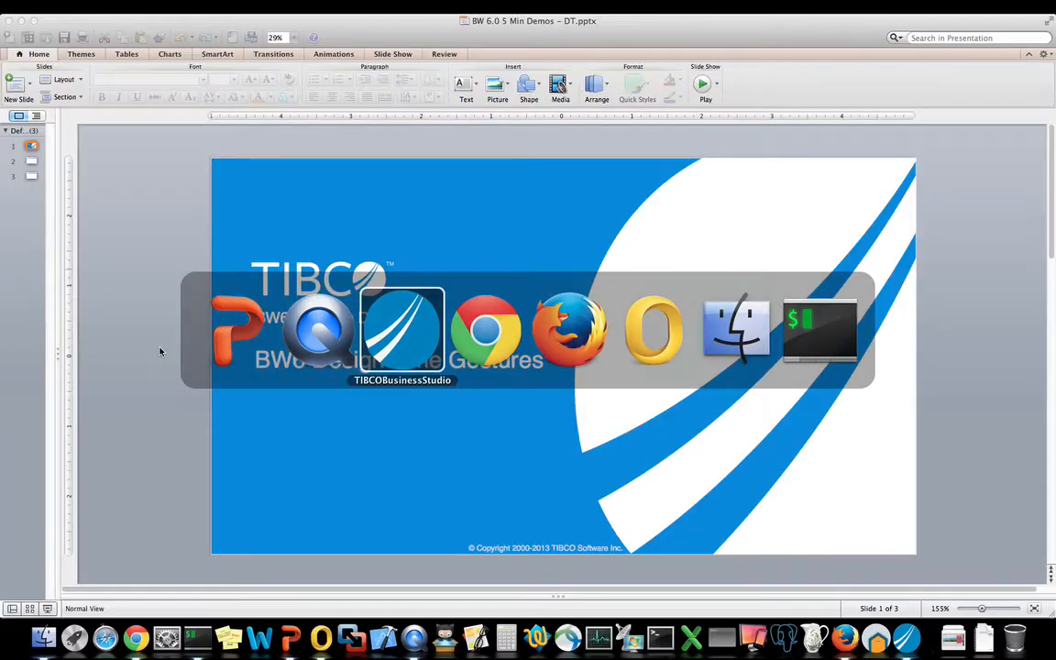
# - Switch from PowerPoint to TIBCO Business Studio, where the empty Process1 is open
pyautogui.click(402, 330)
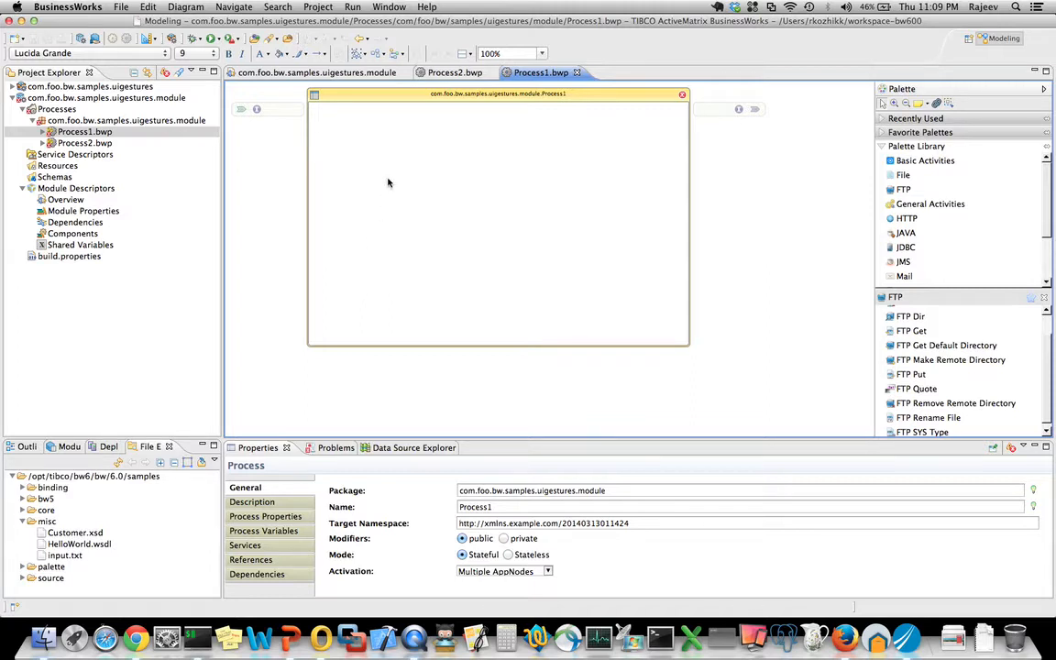
# - Add a Timer activity to the empty Process1 canvas and select it to view its settings
pyautogui.rightClick(387, 182)
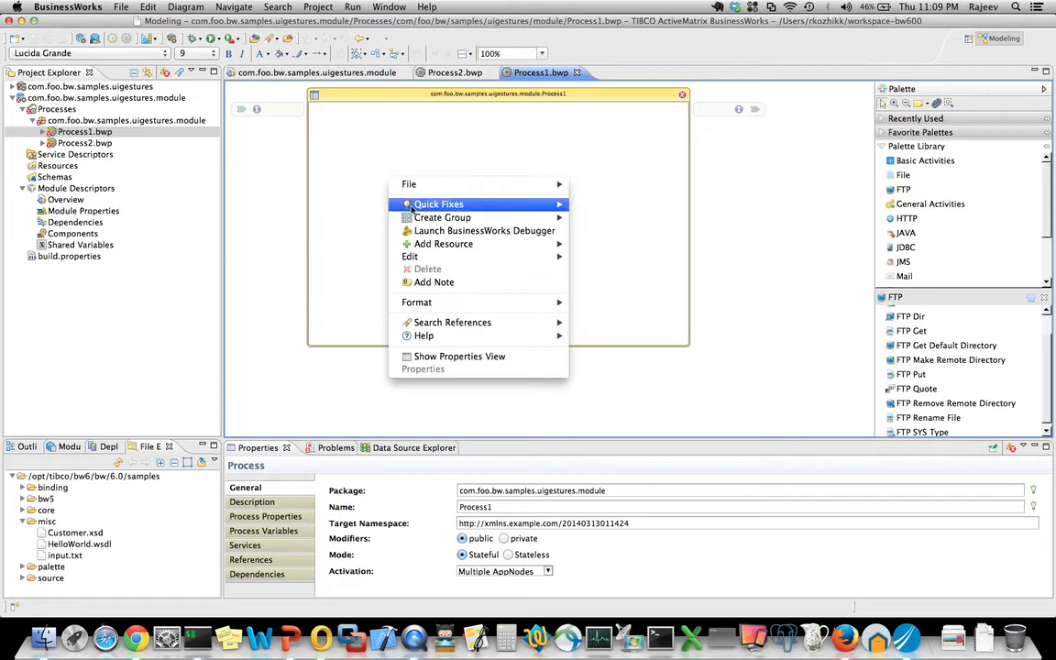
pyautogui.moveTo(484, 230)
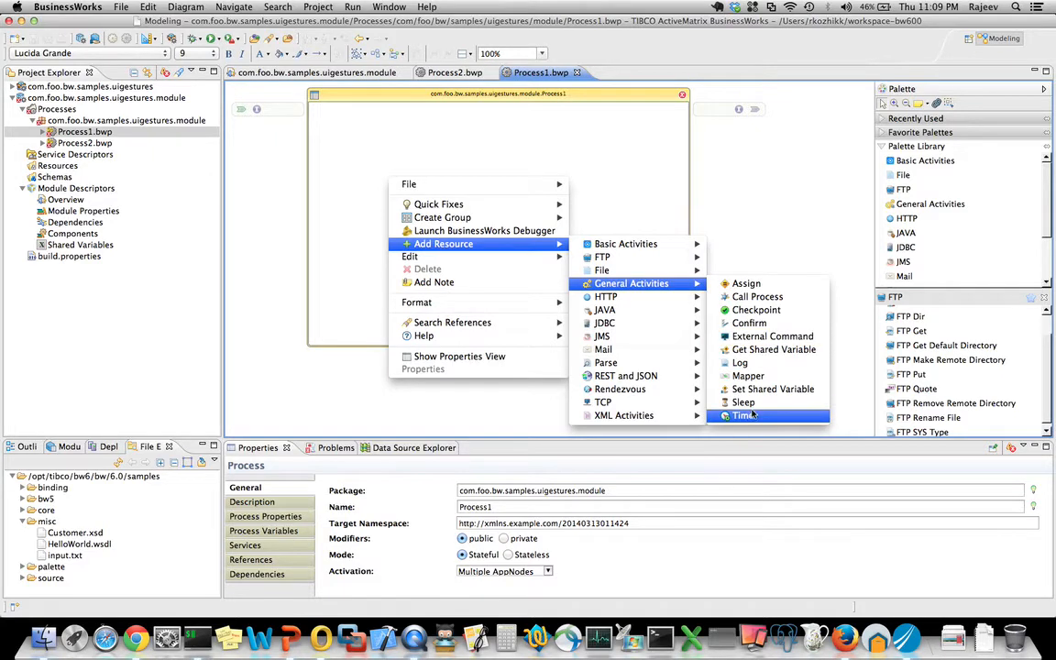
pyautogui.click(744, 415)
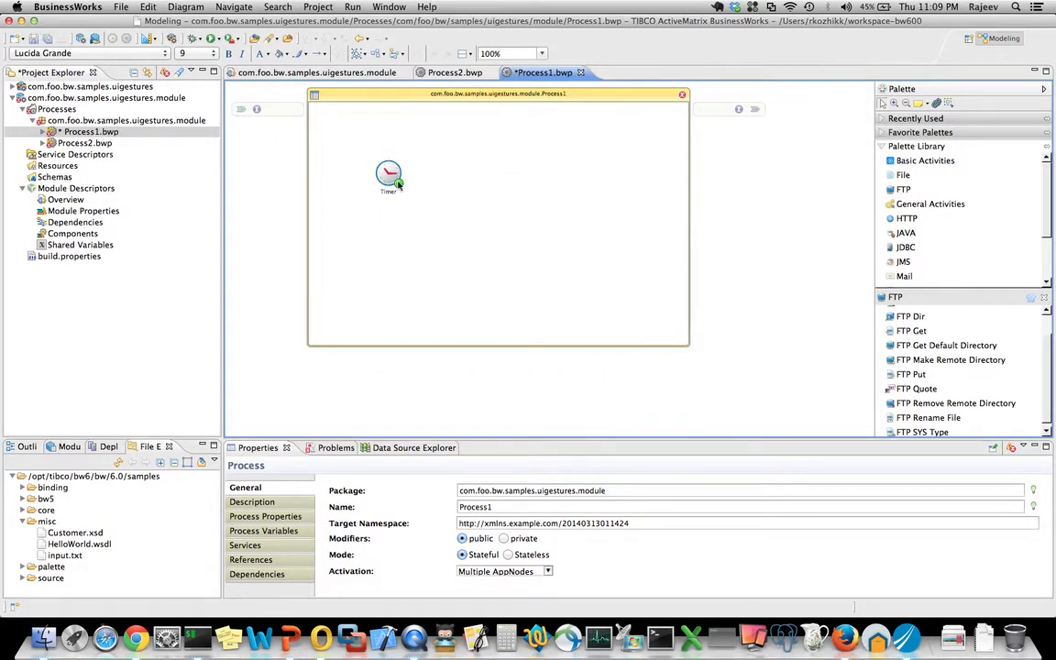
pyautogui.click(388, 174)
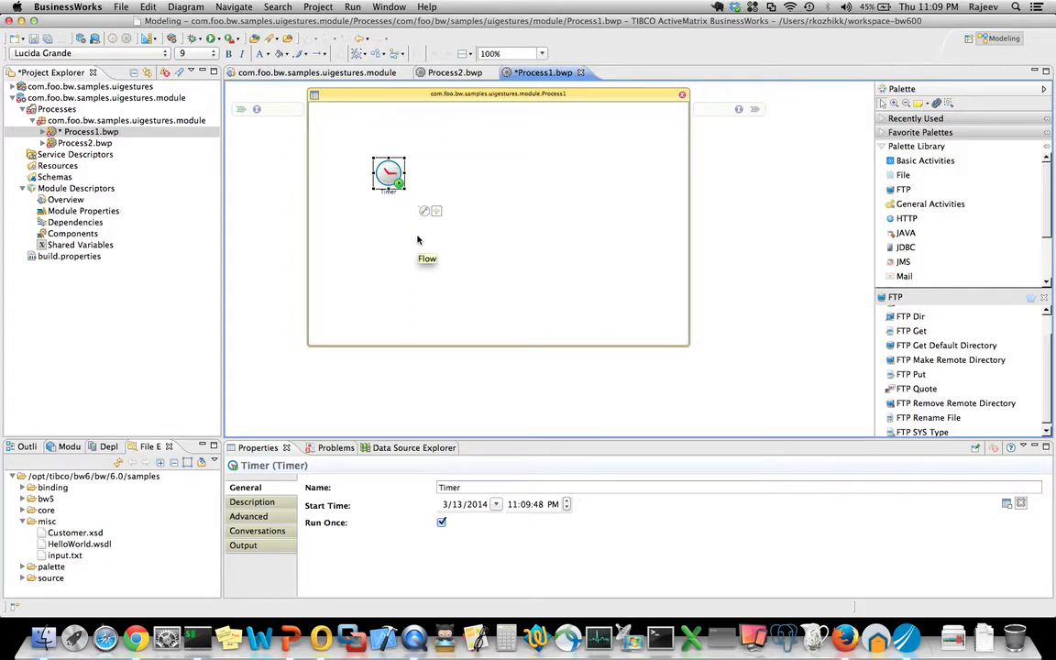
pyautogui.moveTo(438, 212)
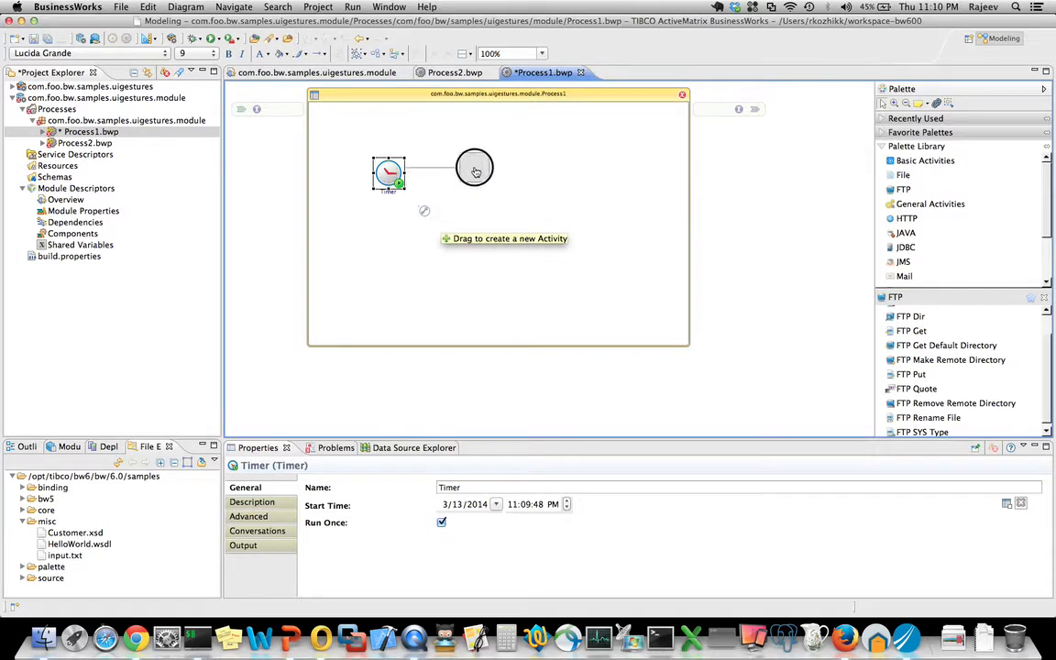
# - Add a Sleep activity linked after the Timer in Process1
pyautogui.rightClick(474, 168)
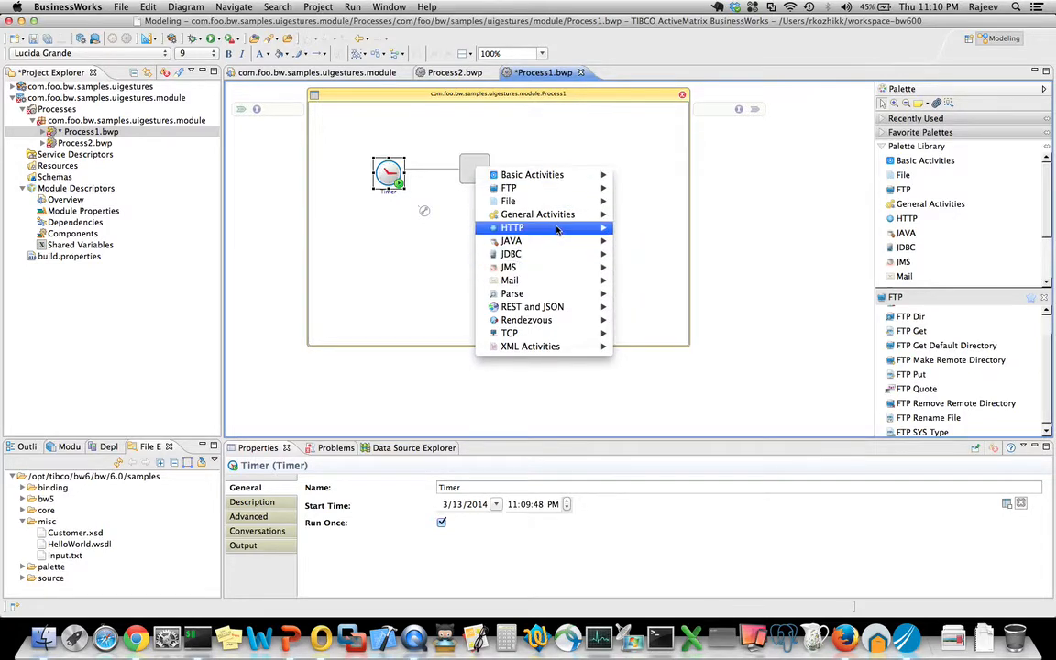
pyautogui.moveTo(537, 214)
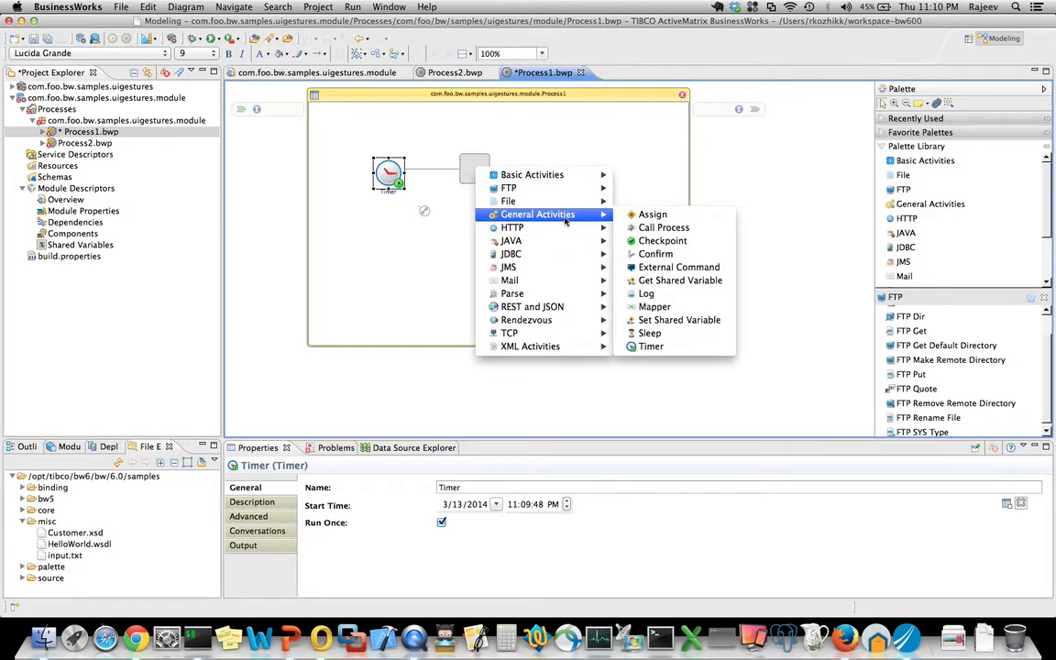
pyautogui.moveTo(651, 347)
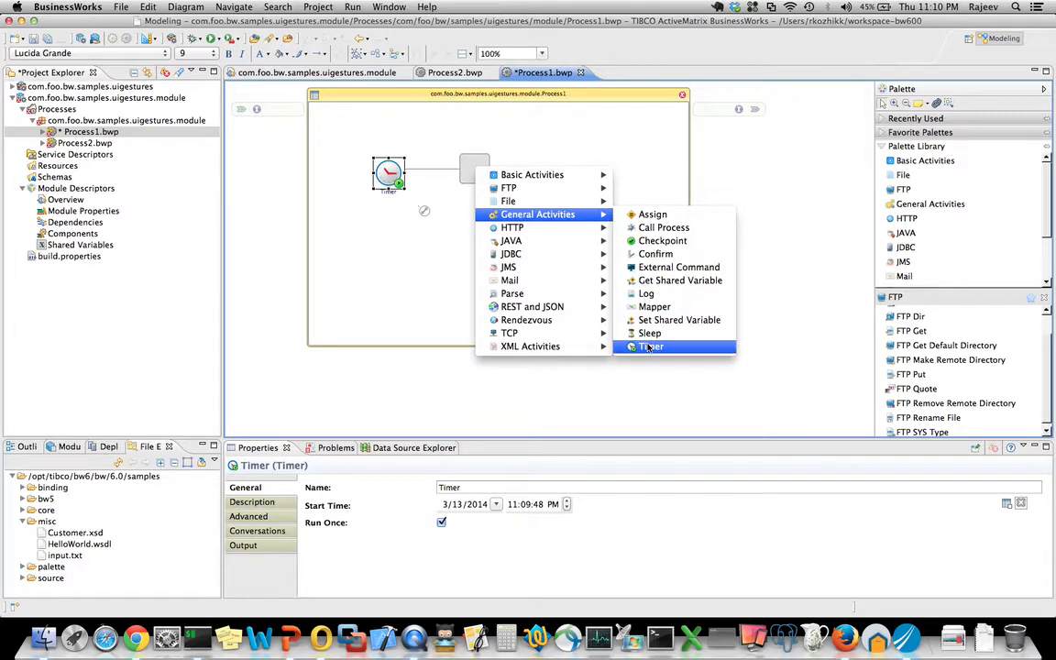
pyautogui.click(651, 346)
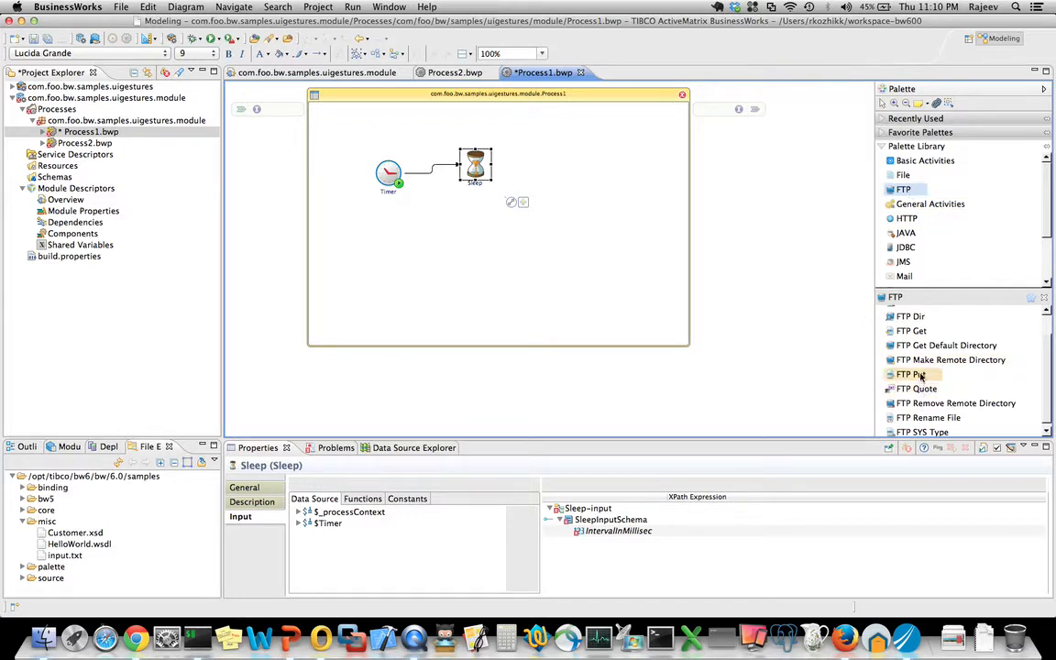
pyautogui.moveTo(911, 331)
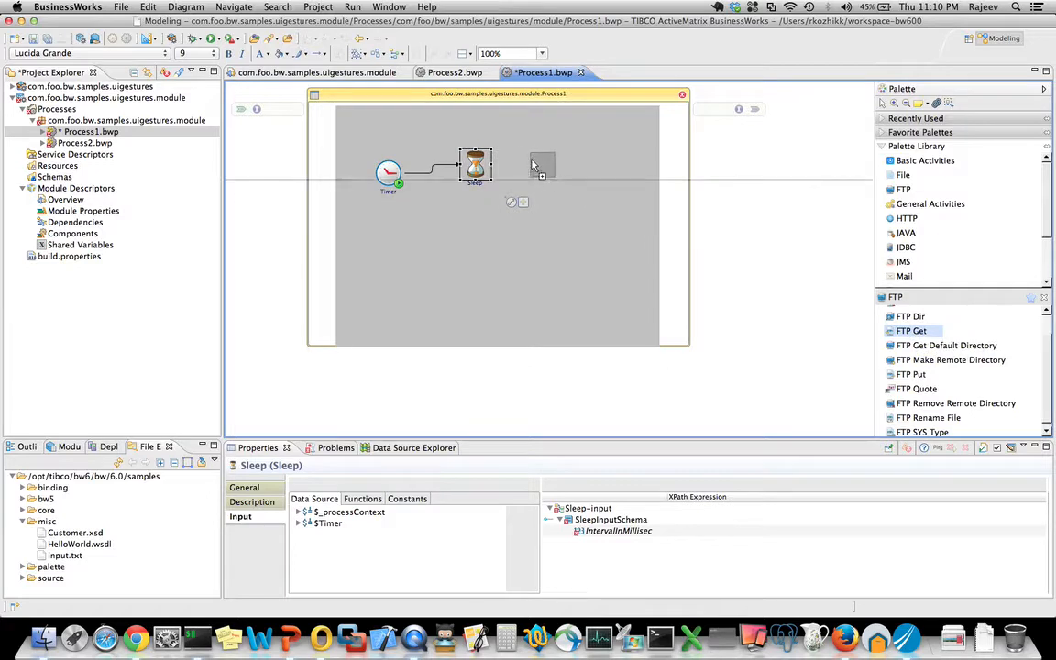
# - Place an FTP Get activity beside Sleep, then select Sleep to link onward
pyautogui.click(541, 165)
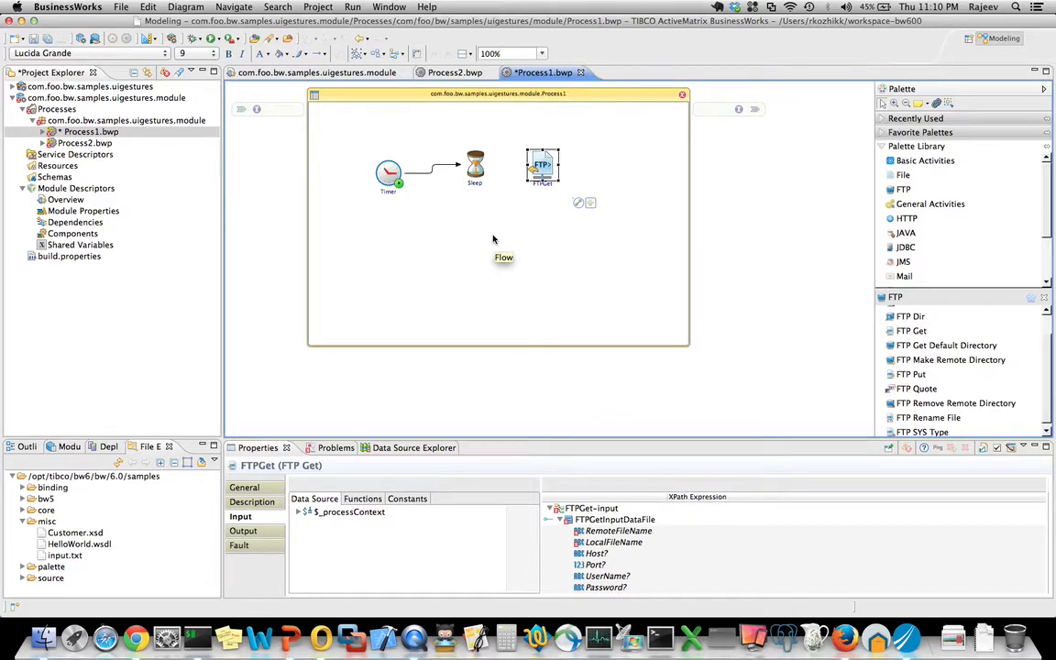
pyautogui.click(475, 165)
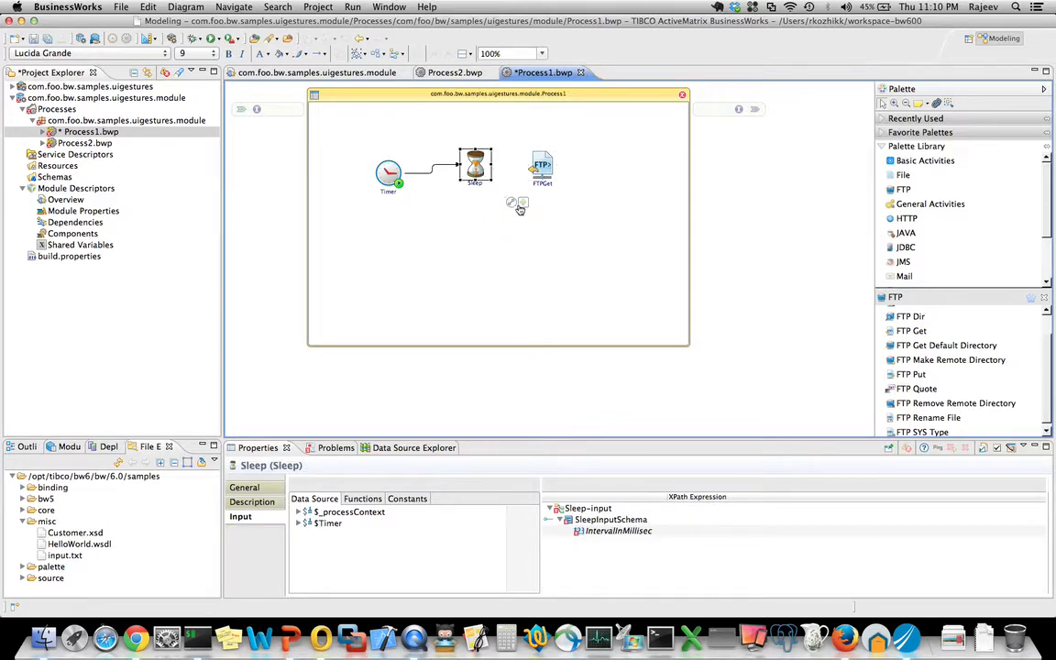
pyautogui.moveTo(515, 204)
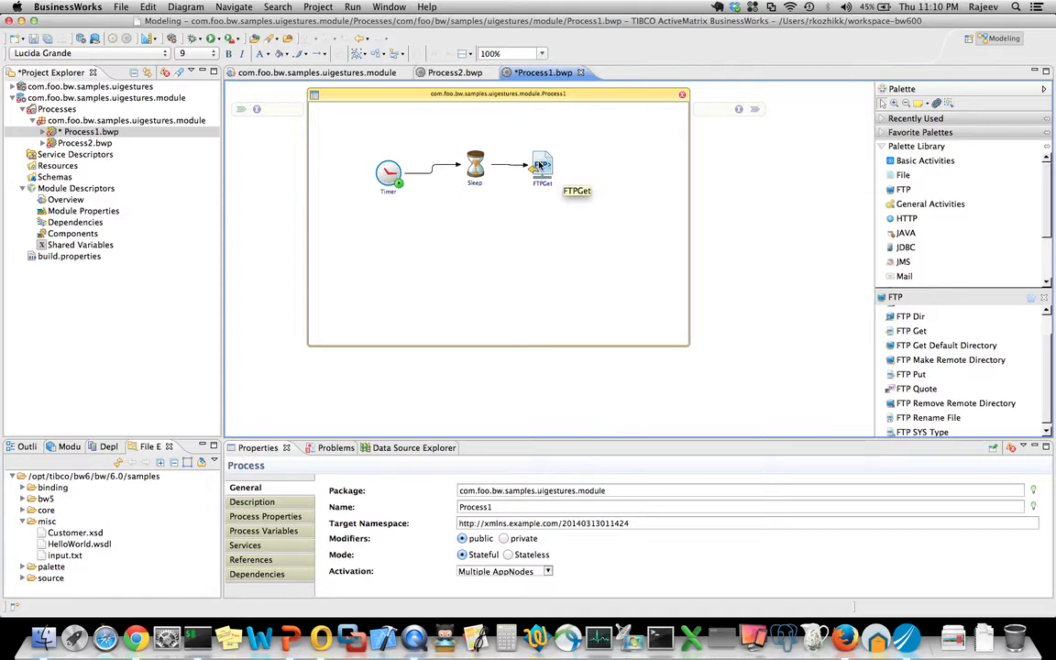
pyautogui.moveTo(563, 174)
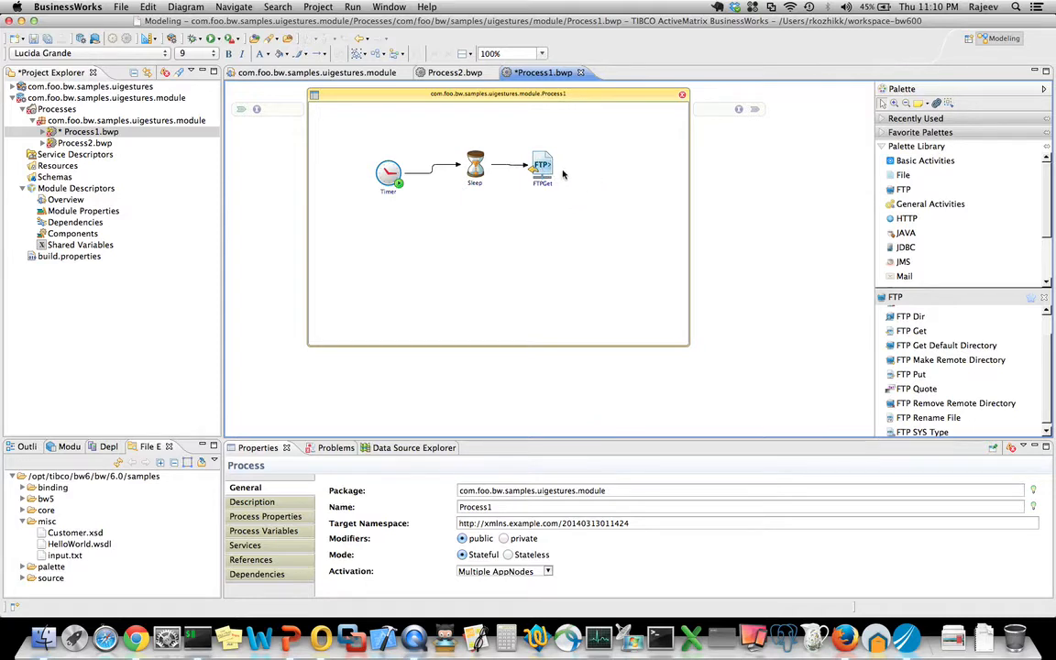
# - Move FTPGet right and insert an External Command activity between Sleep and FTPGet
pyautogui.click(598, 165)
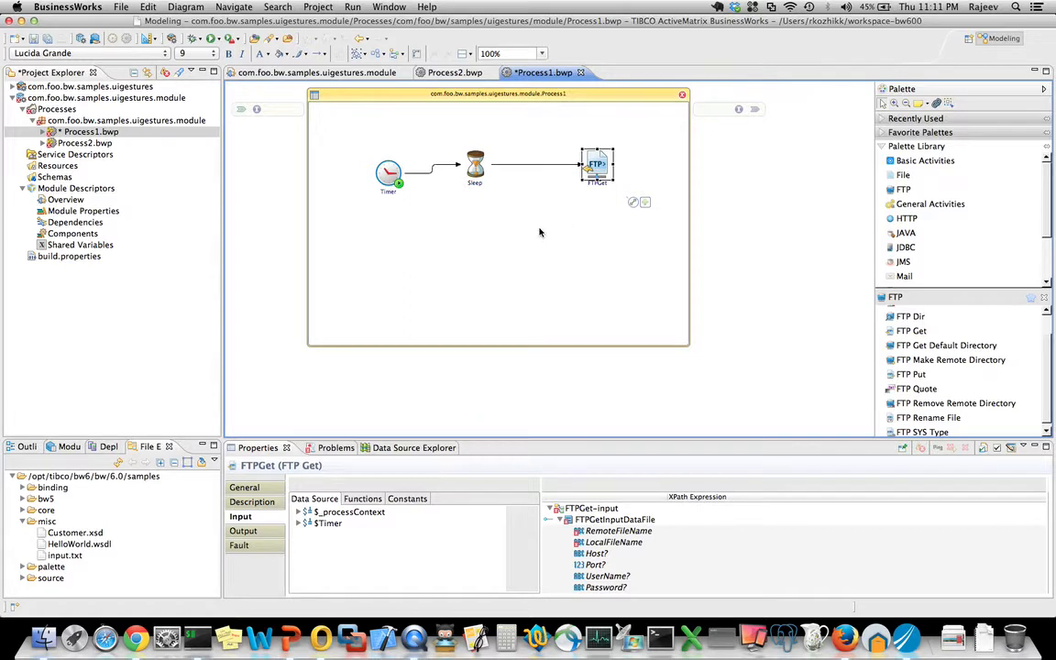
pyautogui.click(541, 233)
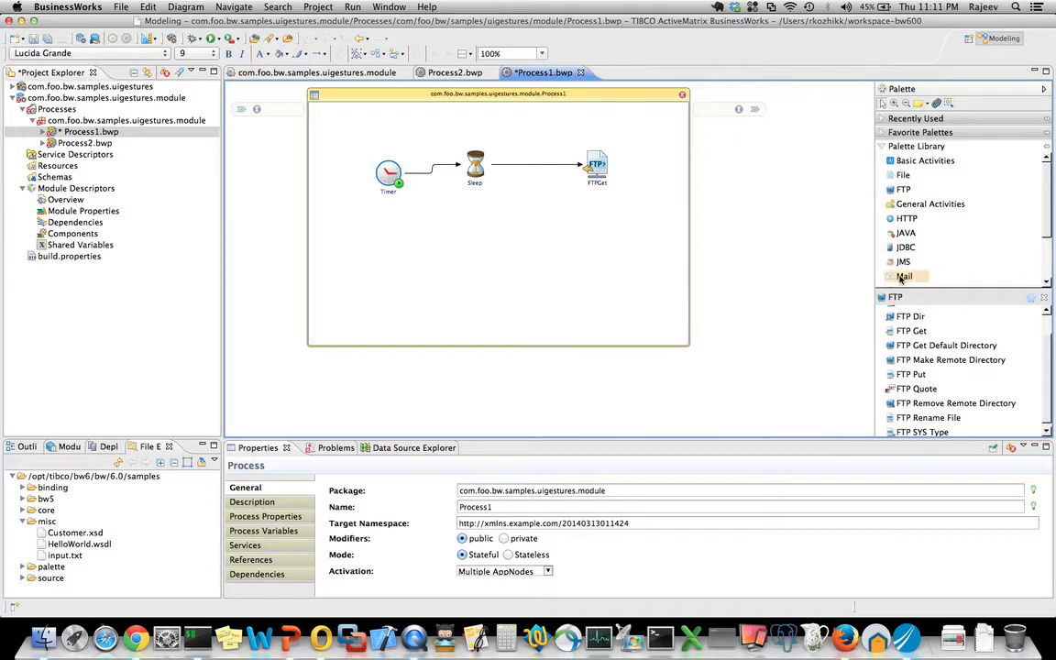
pyautogui.click(929, 204)
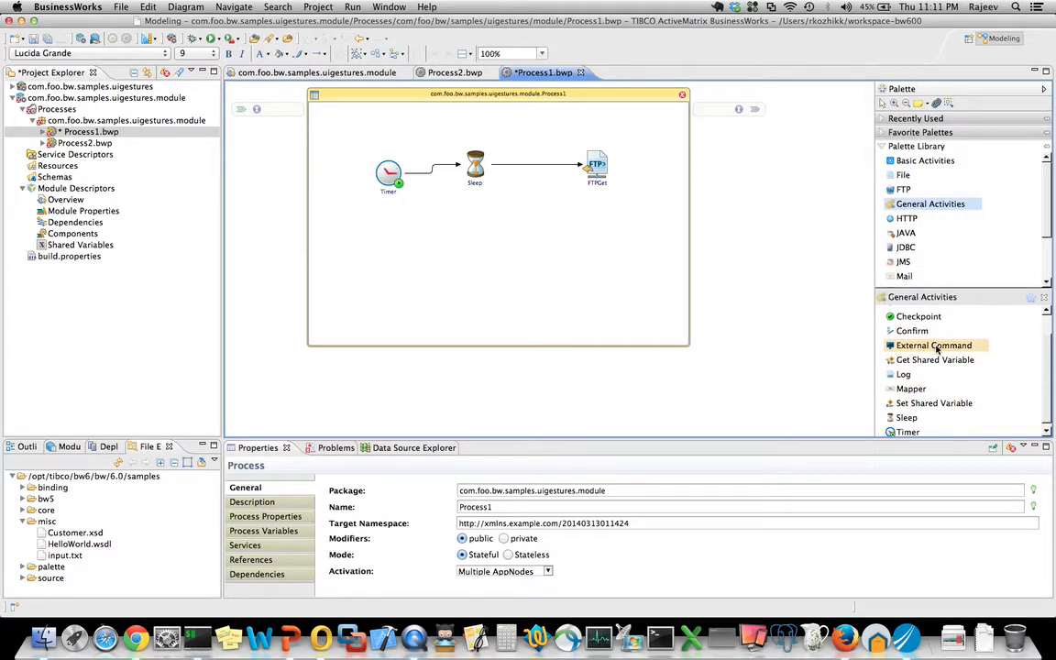
pyautogui.moveTo(933, 345)
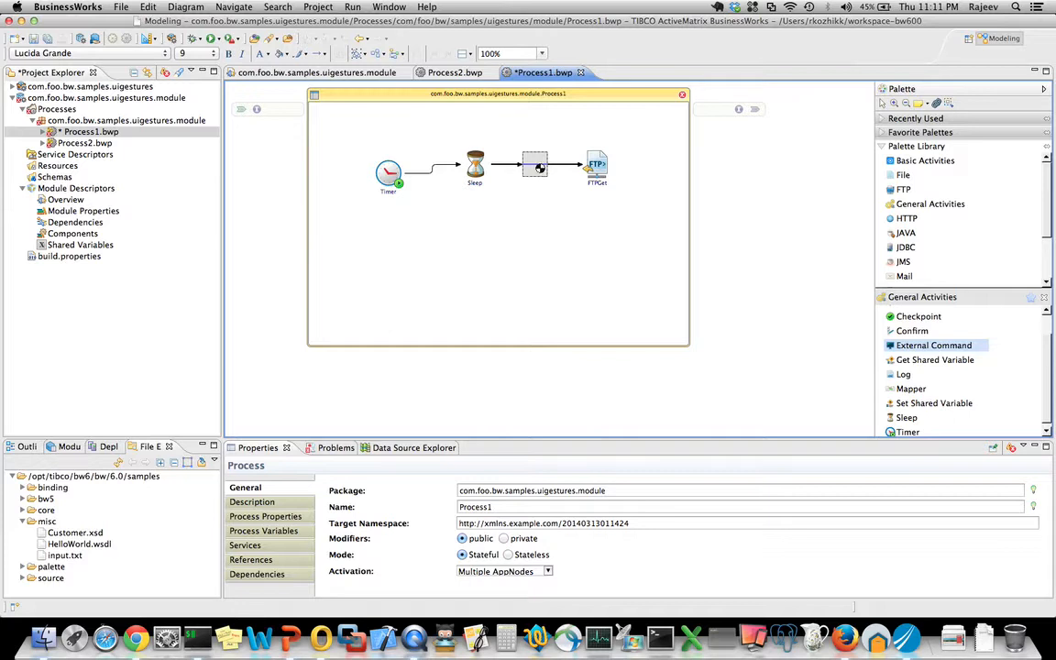
pyautogui.click(534, 165)
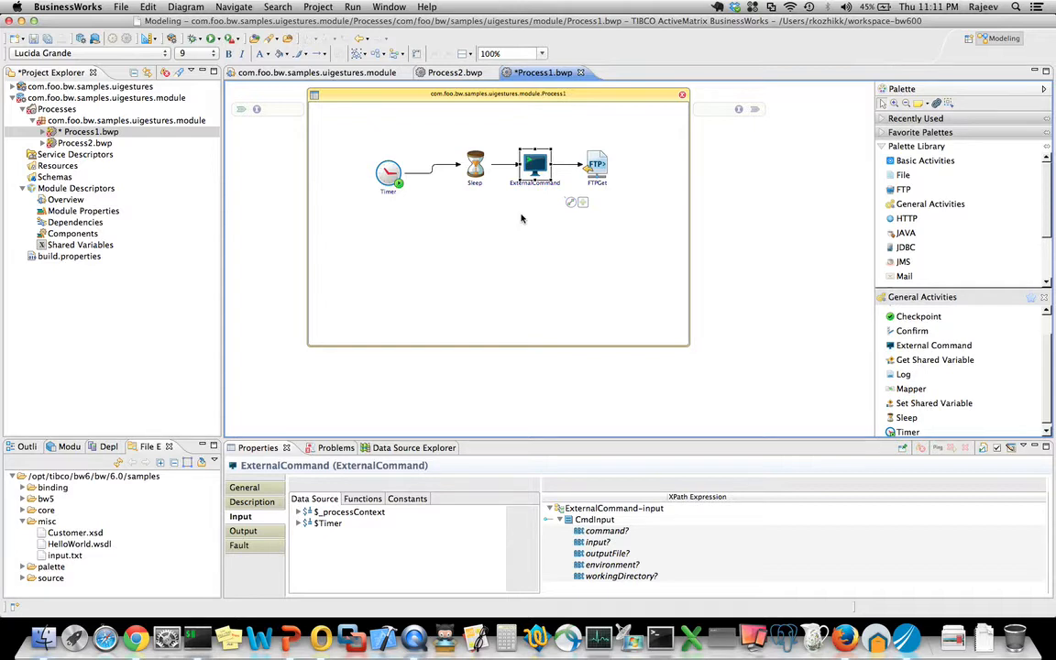
pyautogui.moveTo(465, 239)
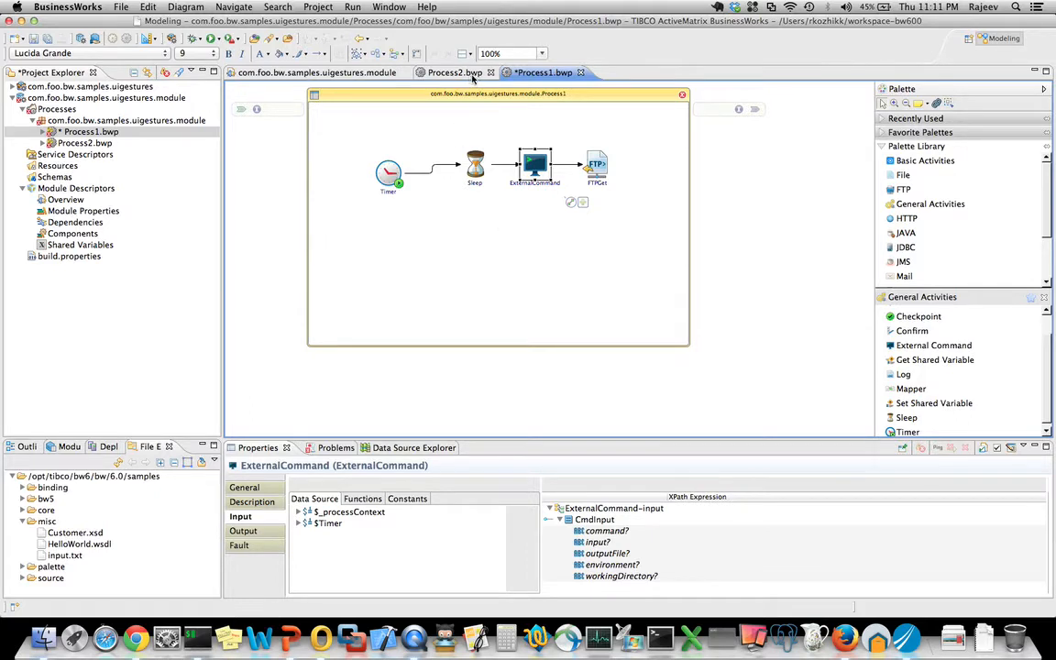
pyautogui.moveTo(454, 73)
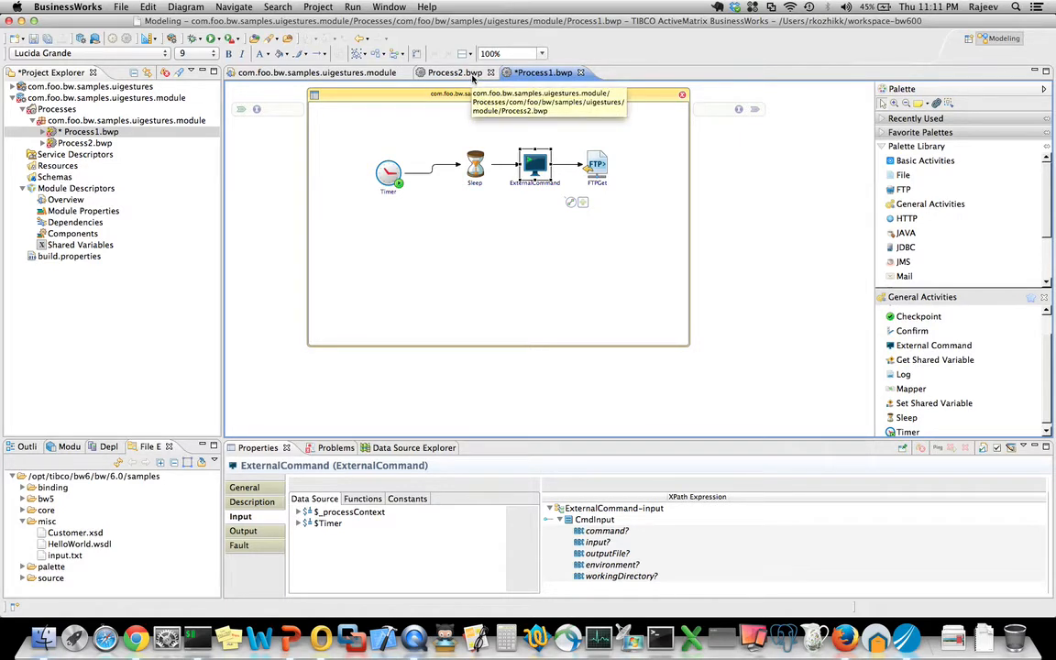
# - Switch to the Process2 diagram, heighten the File Explorer panel, and select input.txt
pyautogui.click(453, 72)
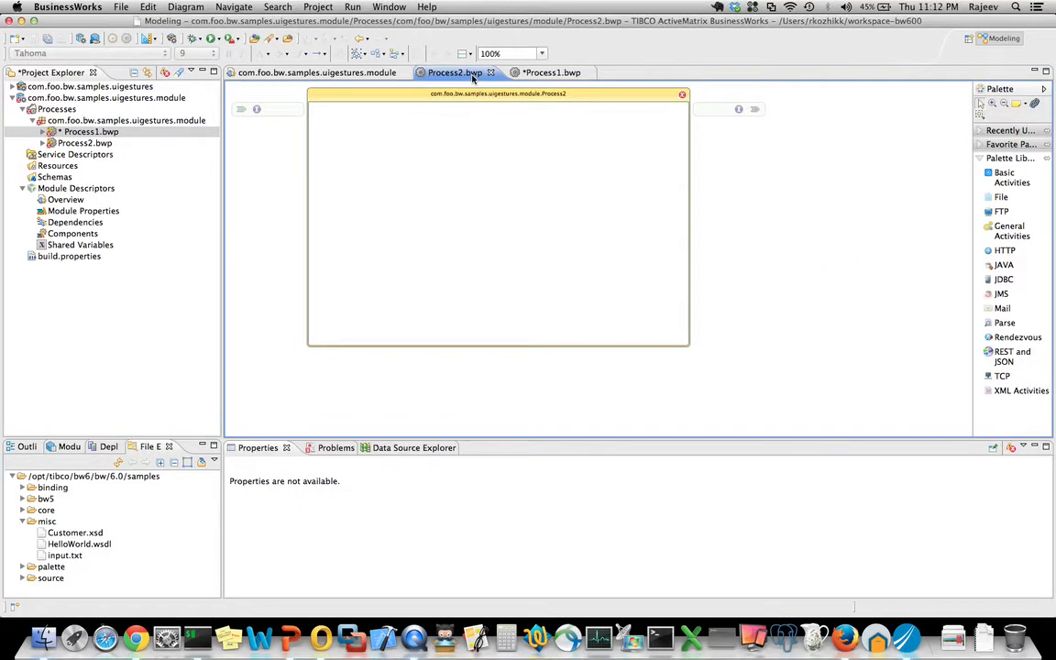
pyautogui.moveTo(198, 411)
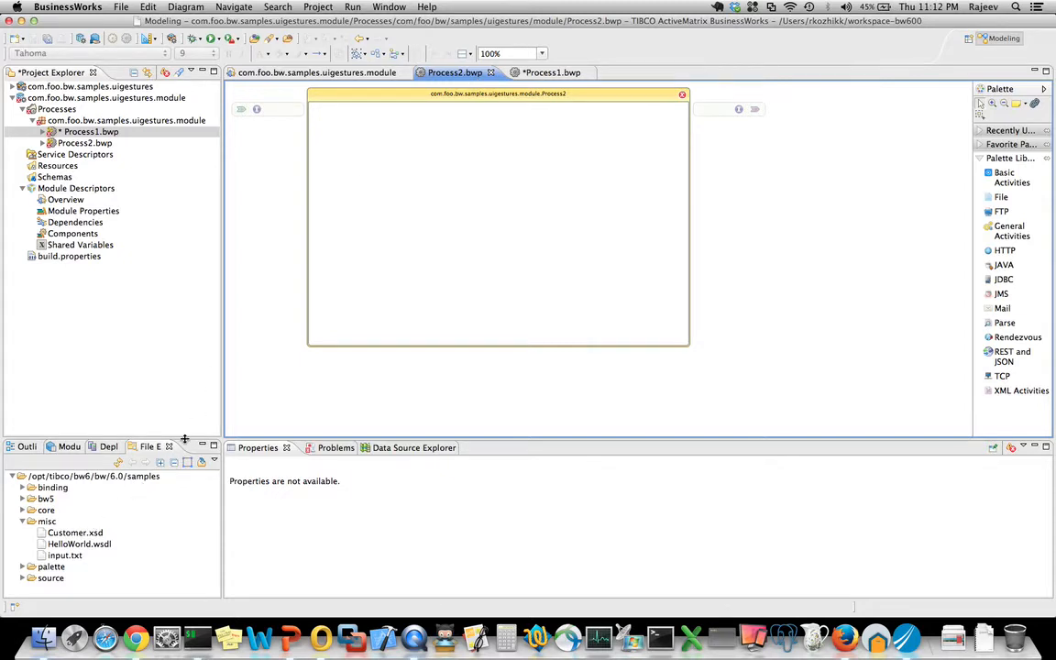
pyautogui.moveTo(184, 440); pyautogui.dragTo(188, 411)
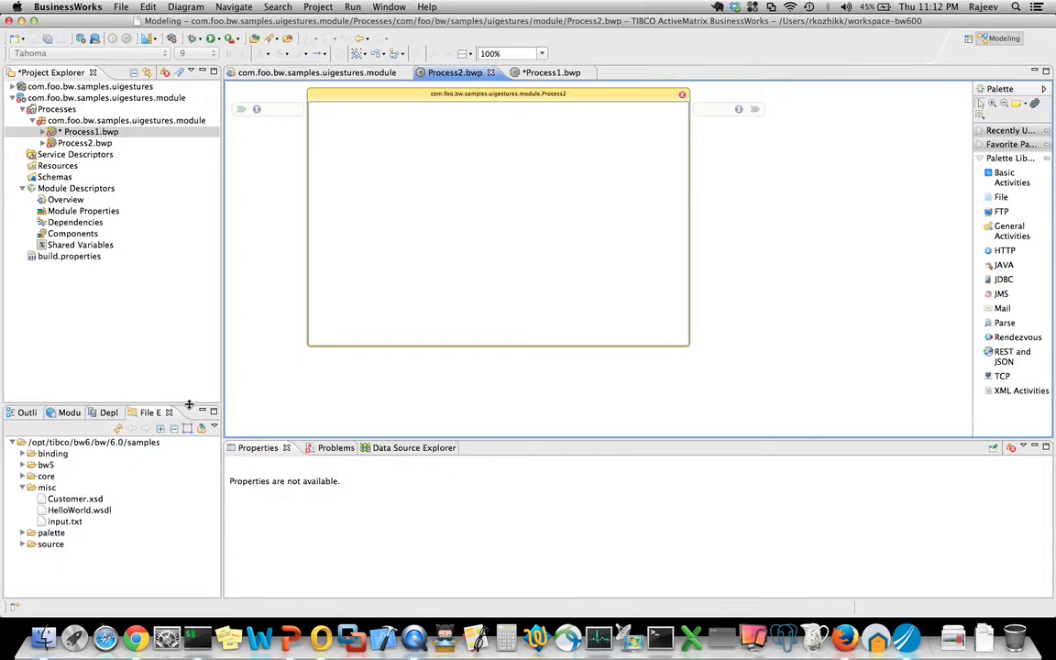
pyautogui.moveTo(125, 472)
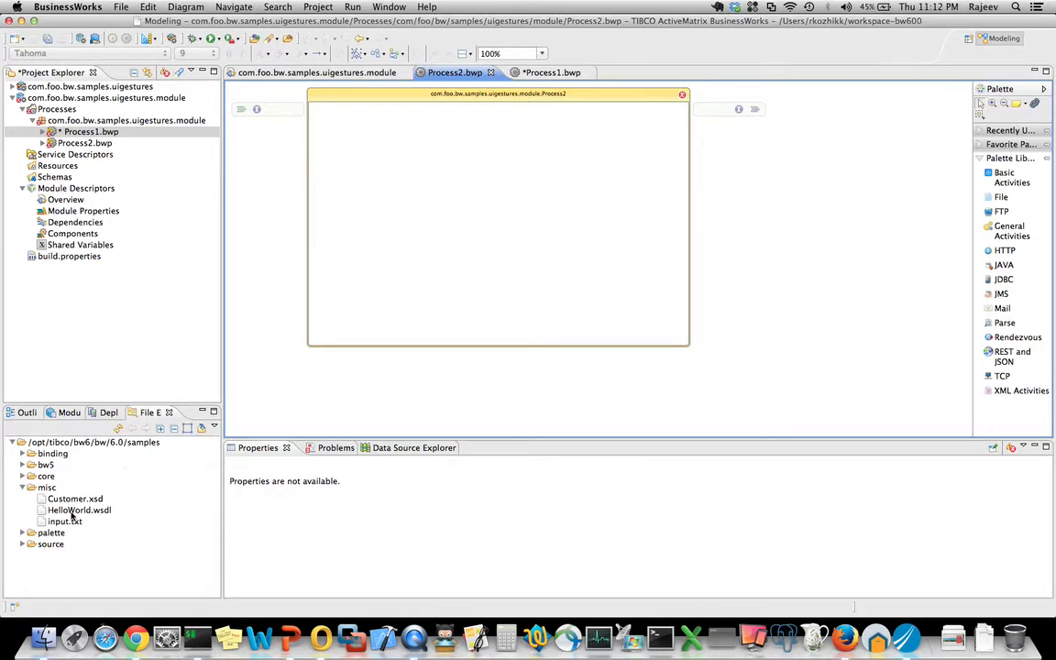
pyautogui.click(65, 521)
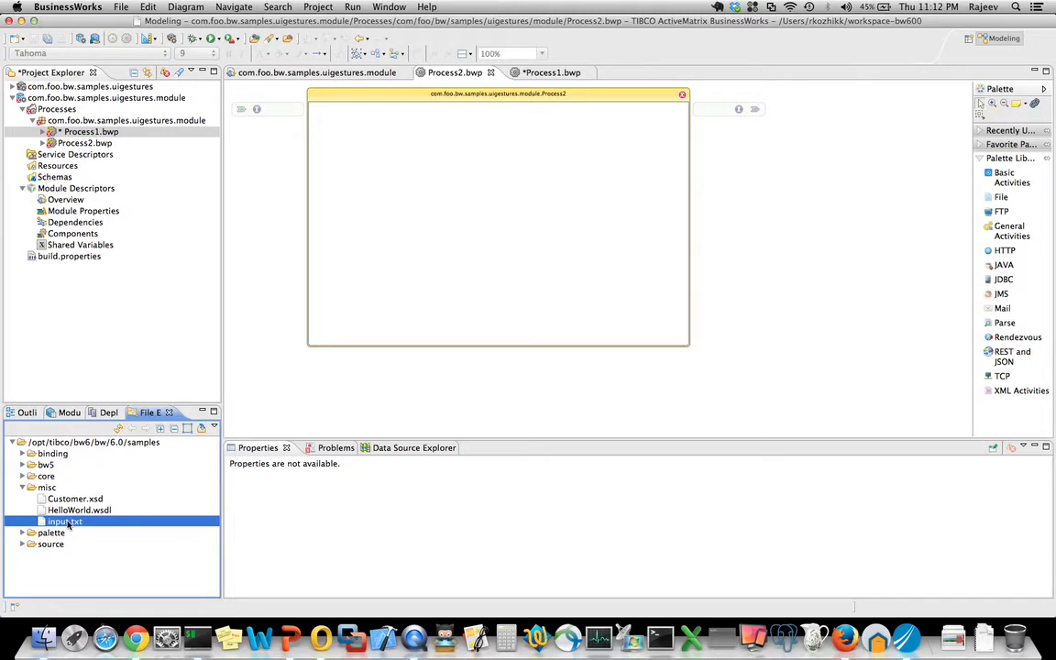
pyautogui.click(65, 520)
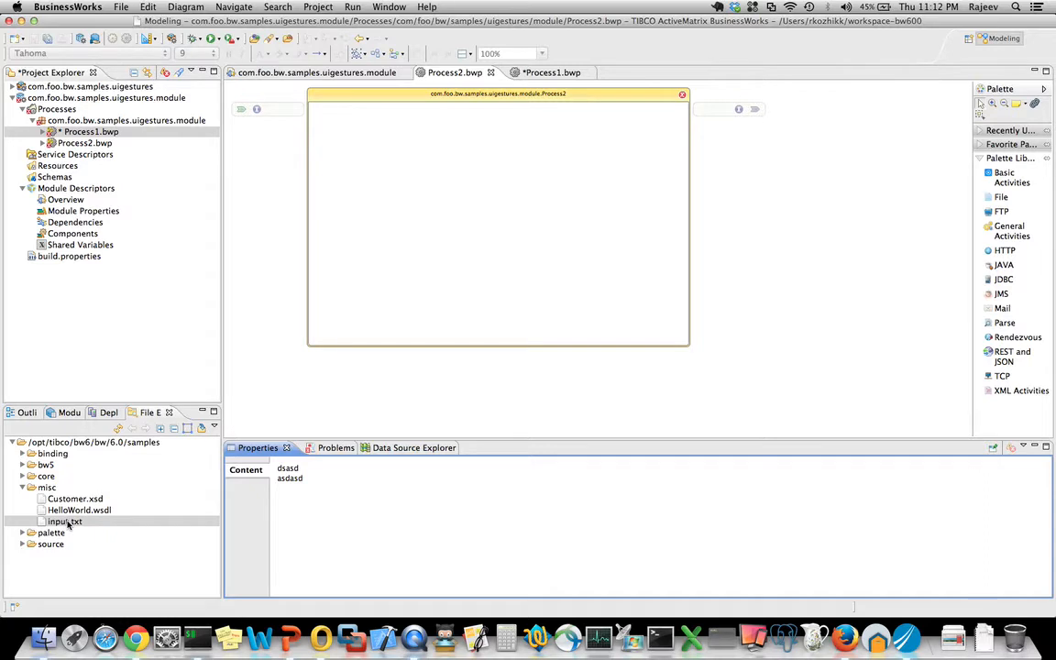
# - Drop input.txt onto Process2 to create a FilePoller activity that polls that file
pyautogui.moveTo(64, 520); pyautogui.dragTo(406, 160)
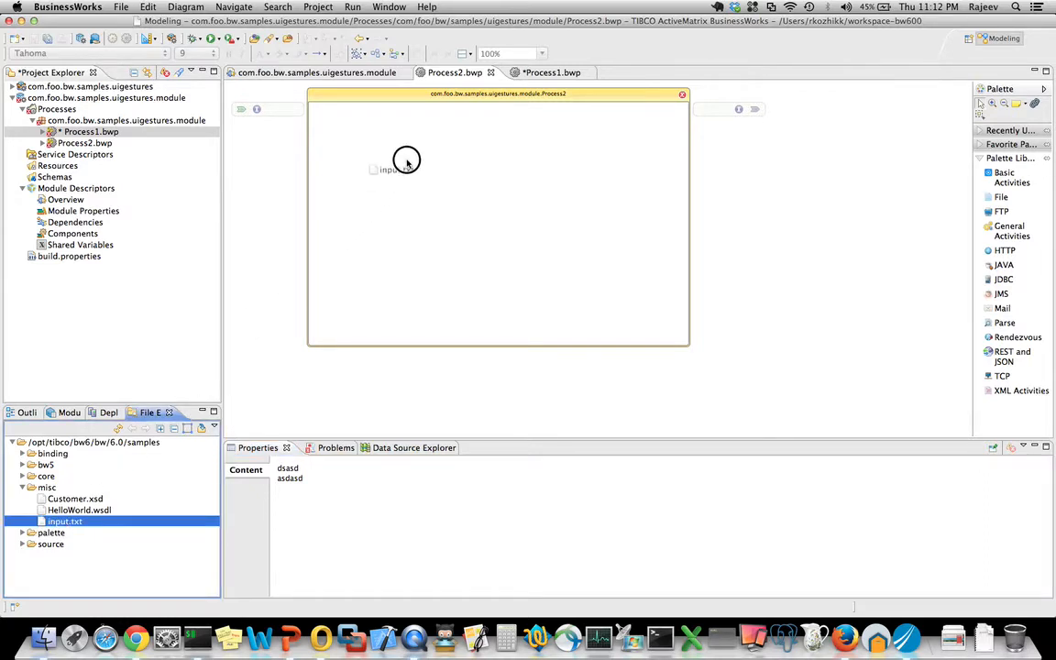
pyautogui.click(394, 170)
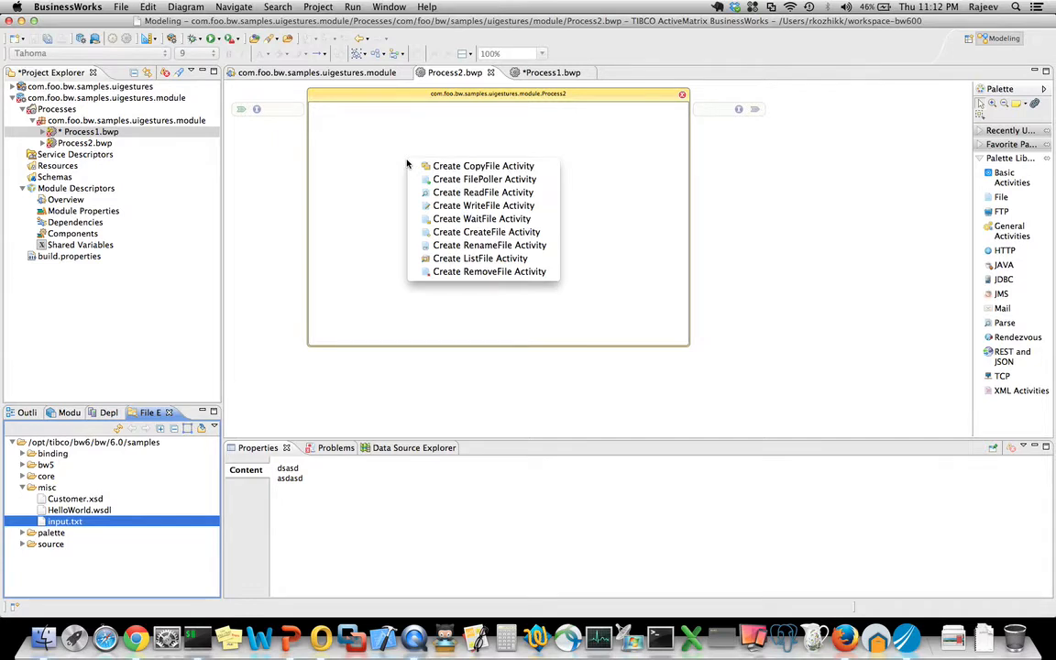
pyautogui.moveTo(483, 179)
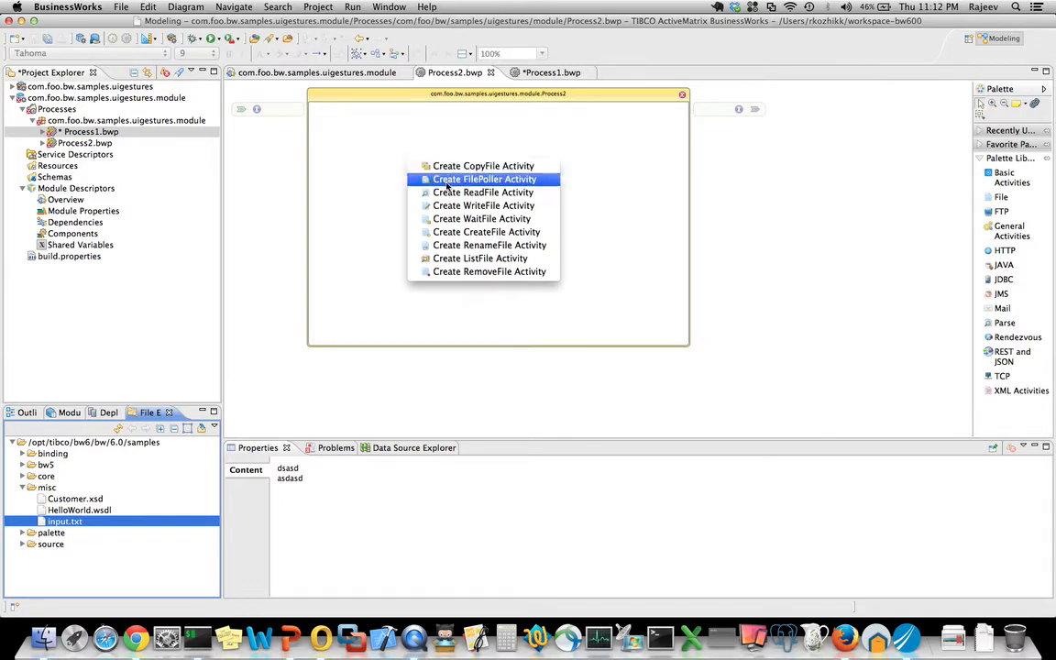
pyautogui.click(483, 179)
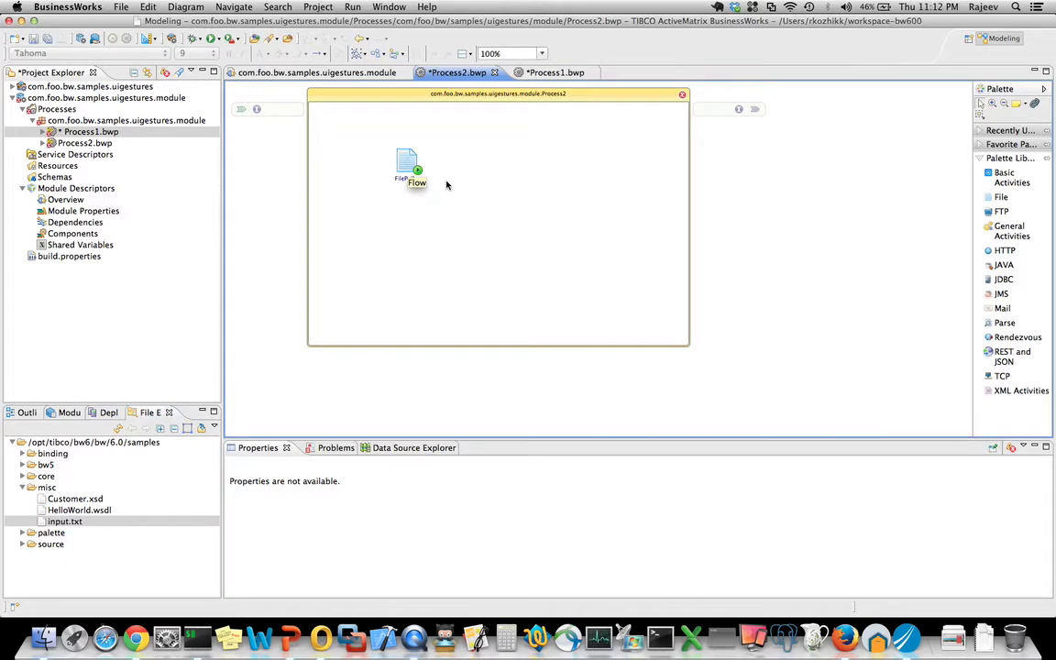
pyautogui.click(407, 165)
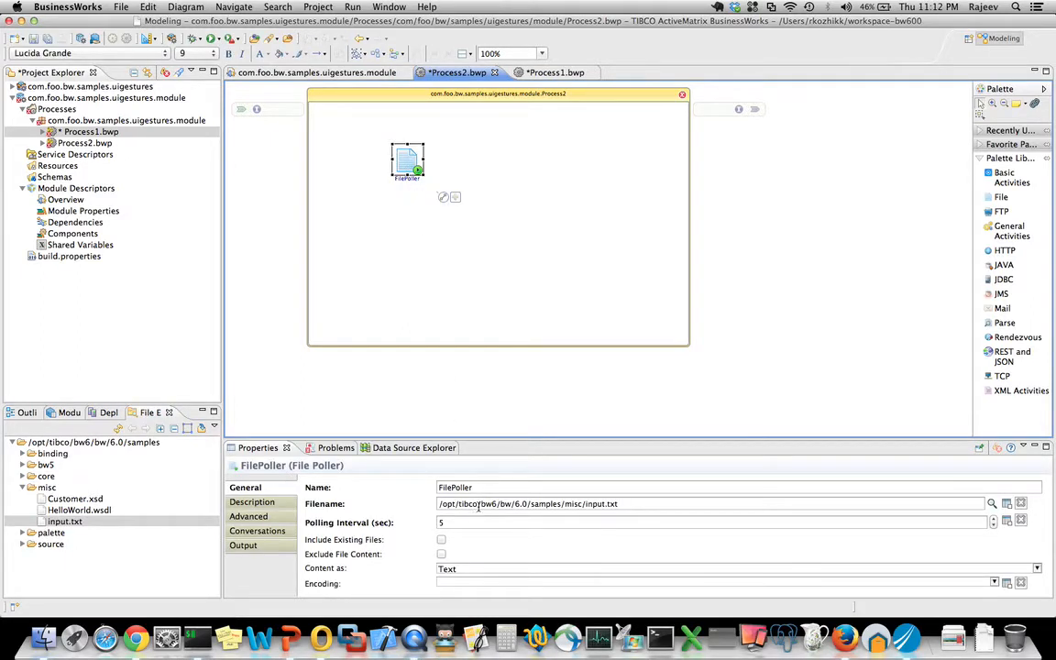
pyautogui.moveTo(405, 464)
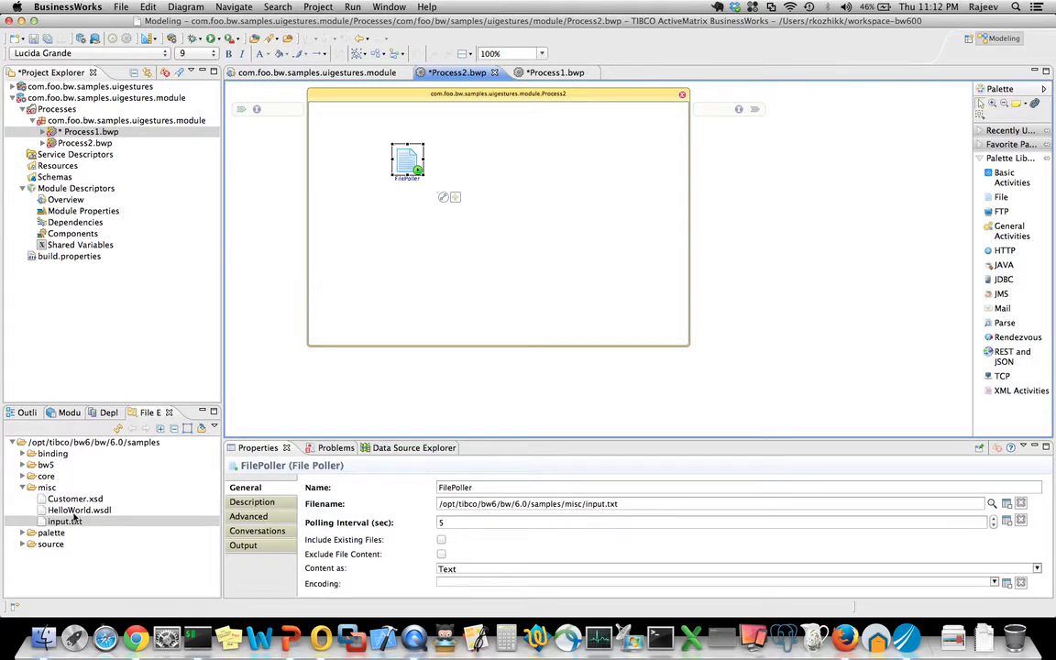
pyautogui.click(75, 498)
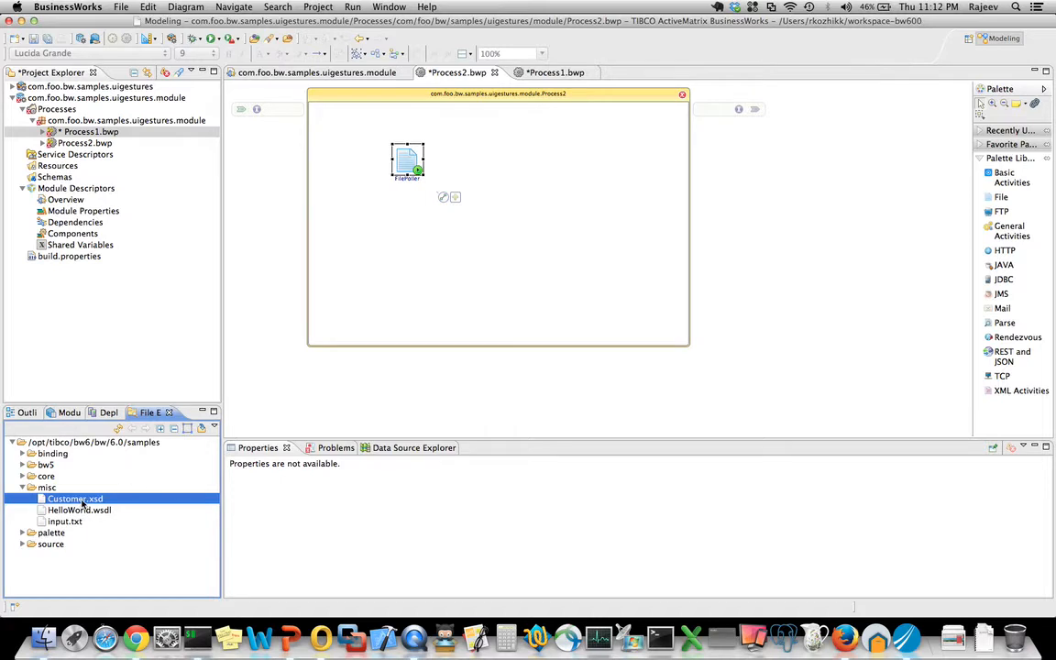
pyautogui.moveTo(83, 351)
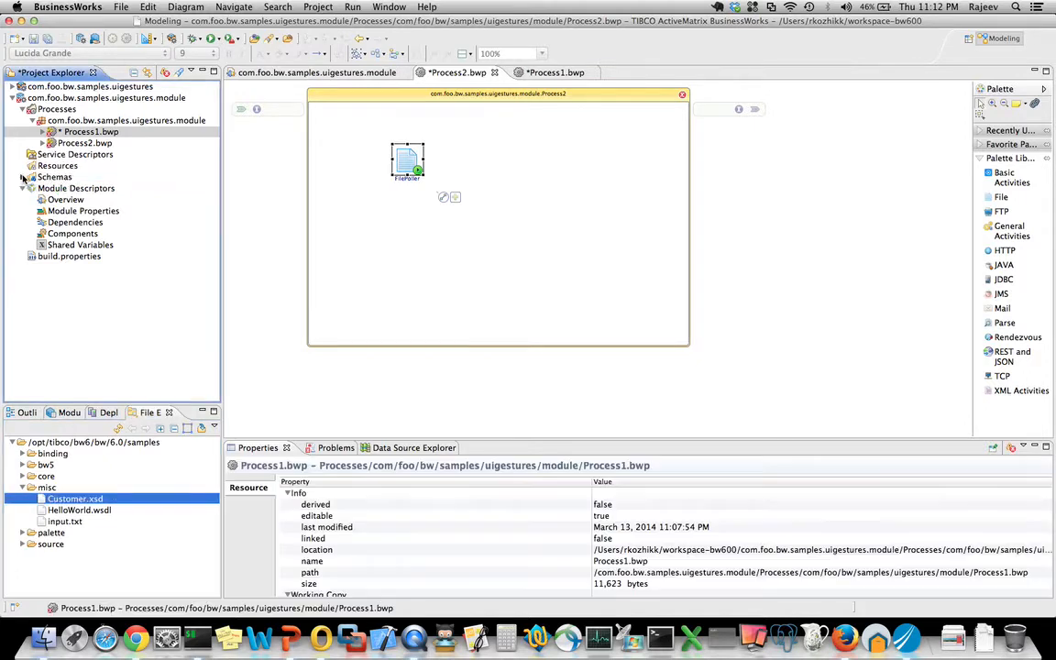
# - Add Customer.xsd to Schemas and HelloWorld.wsdl to Service Descriptors, expanding both
pyautogui.click(23, 177)
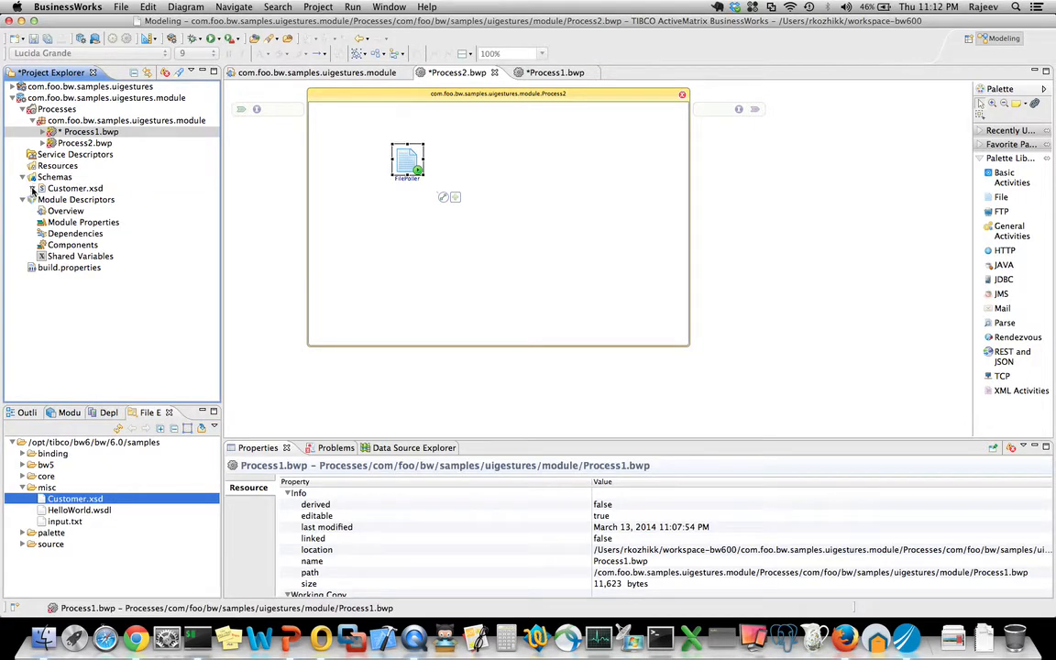
pyautogui.click(32, 188)
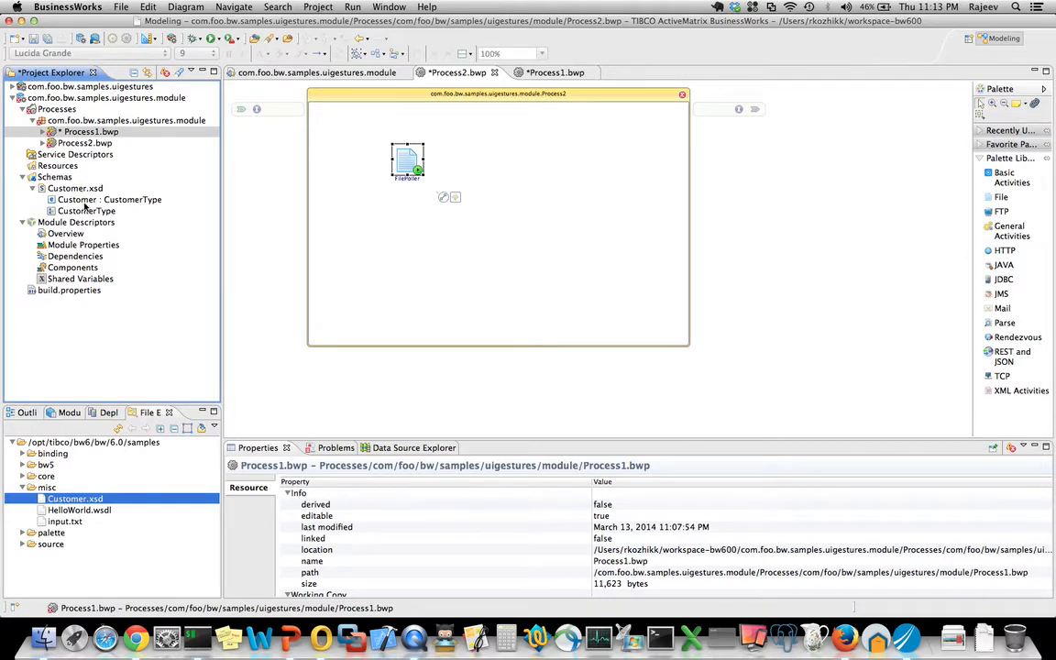
pyautogui.click(79, 510)
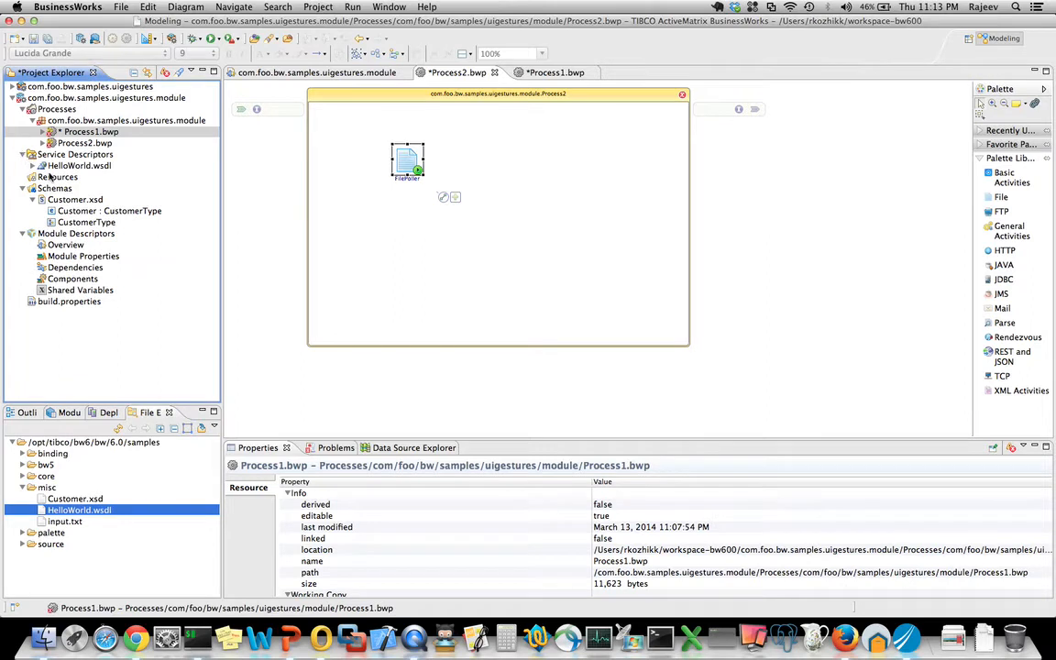
pyautogui.click(33, 165)
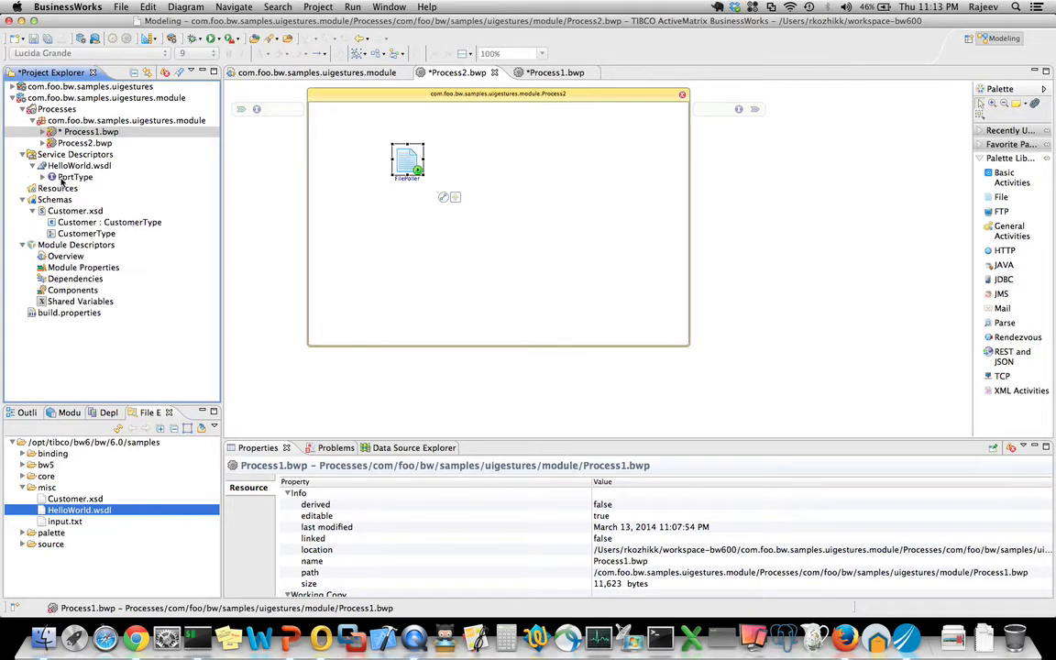
# - Drop the HelloWorld PortType onto Process2 to implement its operation with receive and reply activities
pyautogui.click(75, 177)
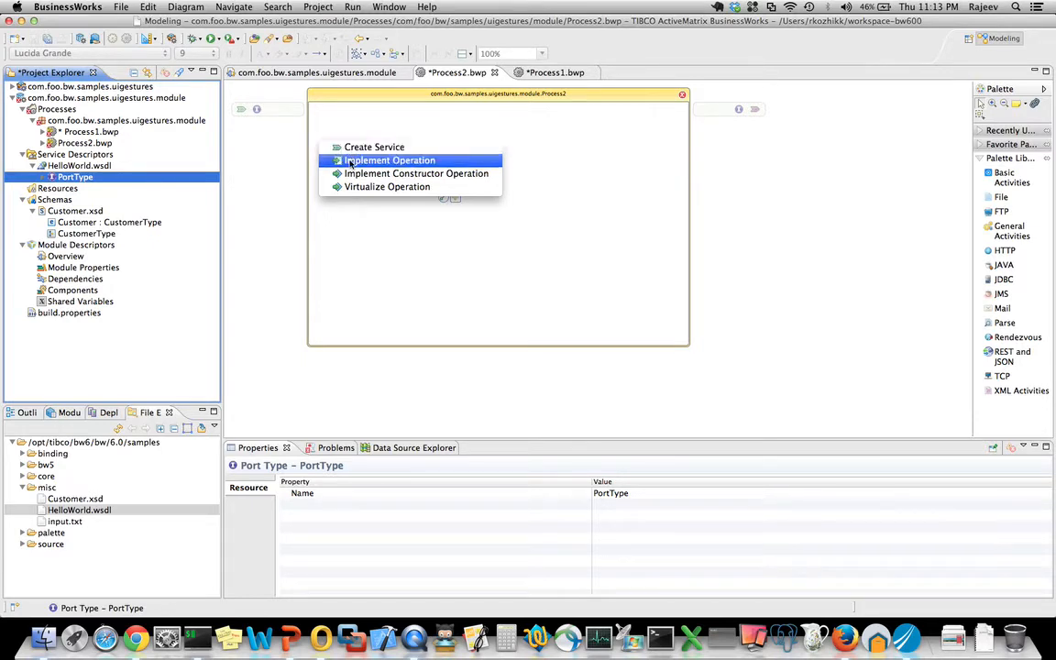
pyautogui.click(389, 160)
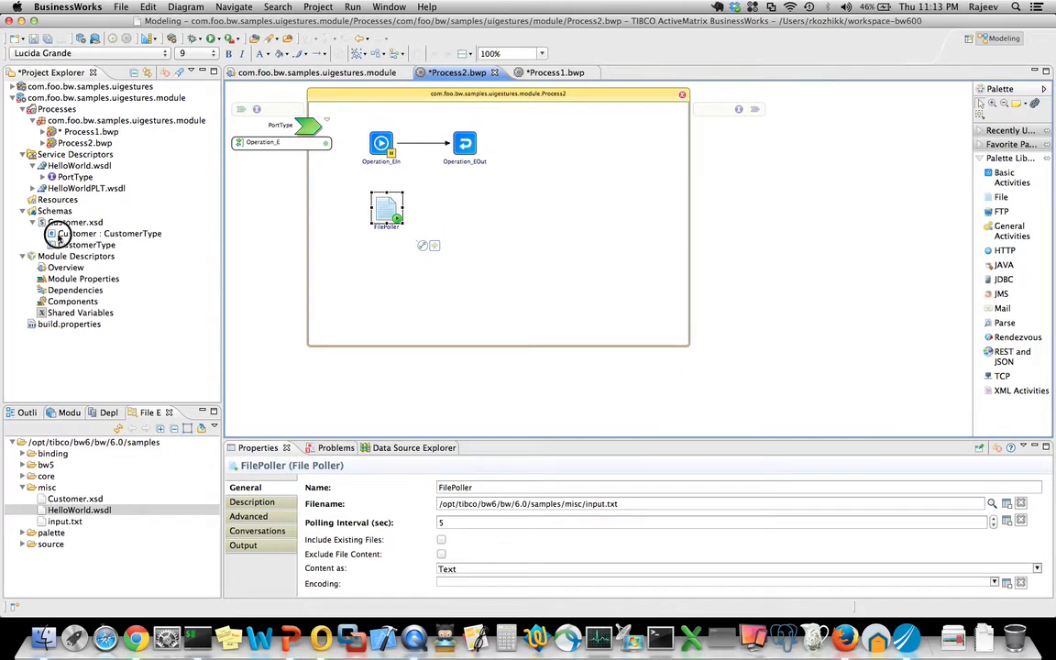
pyautogui.click(110, 233)
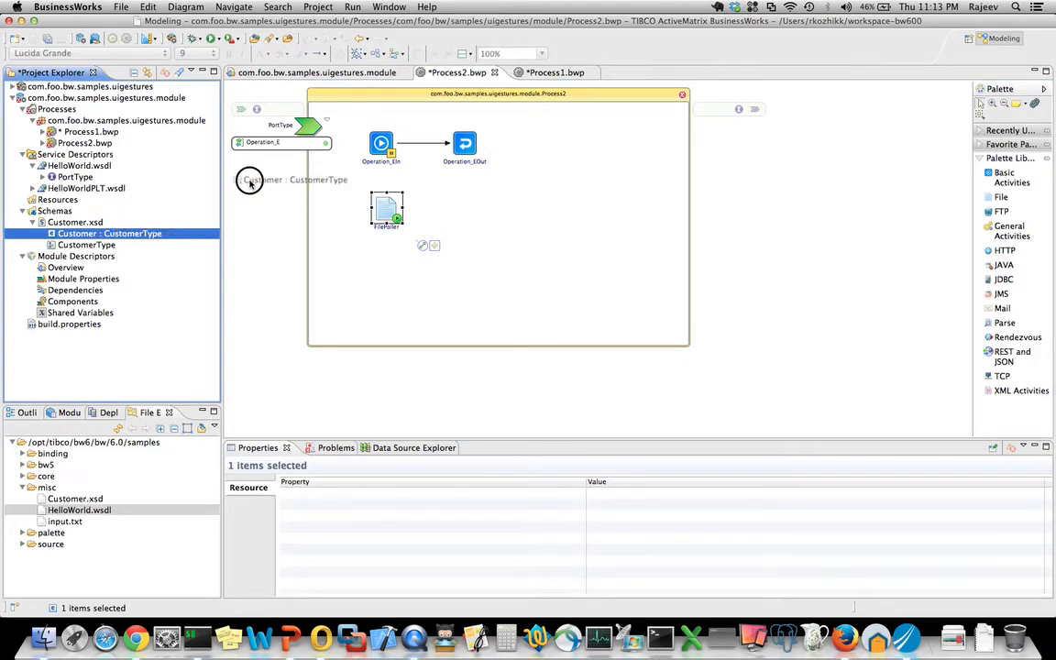
# - Drop Customer onto the Operation_EIn–Operation_EOut link to insert ParseXml, then review settings
pyautogui.moveTo(252, 179); pyautogui.dragTo(422, 140)
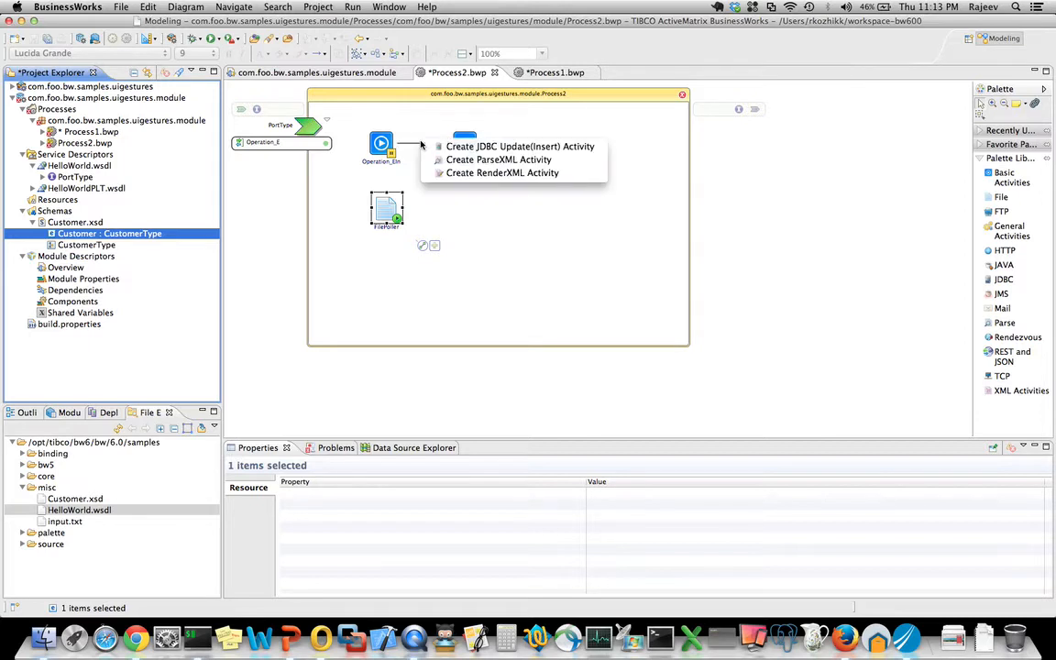
pyautogui.moveTo(498, 158)
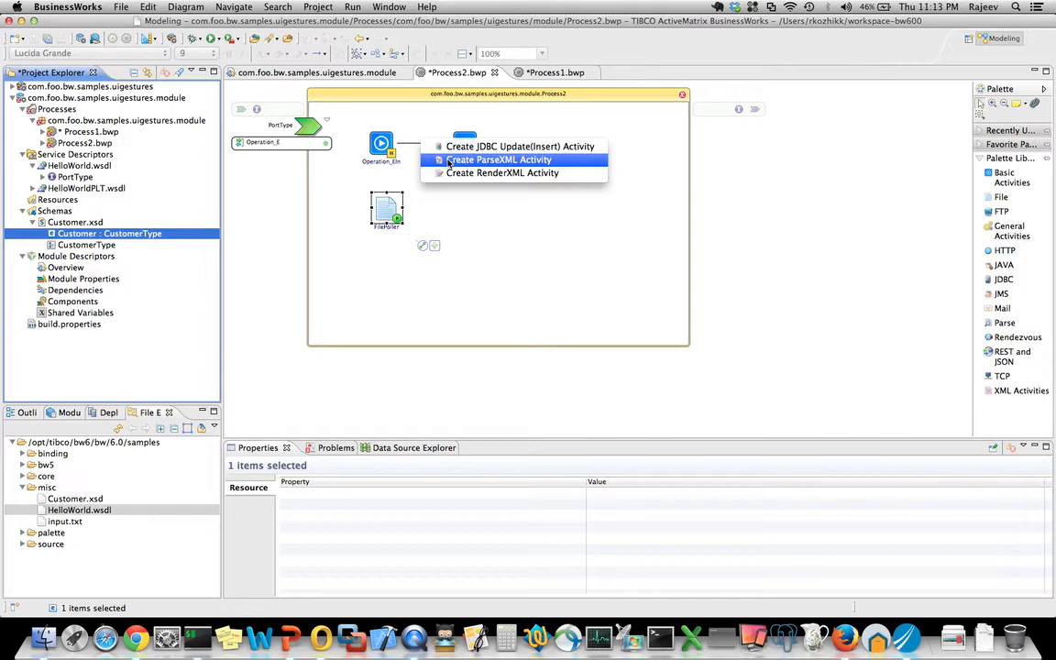
pyautogui.click(498, 159)
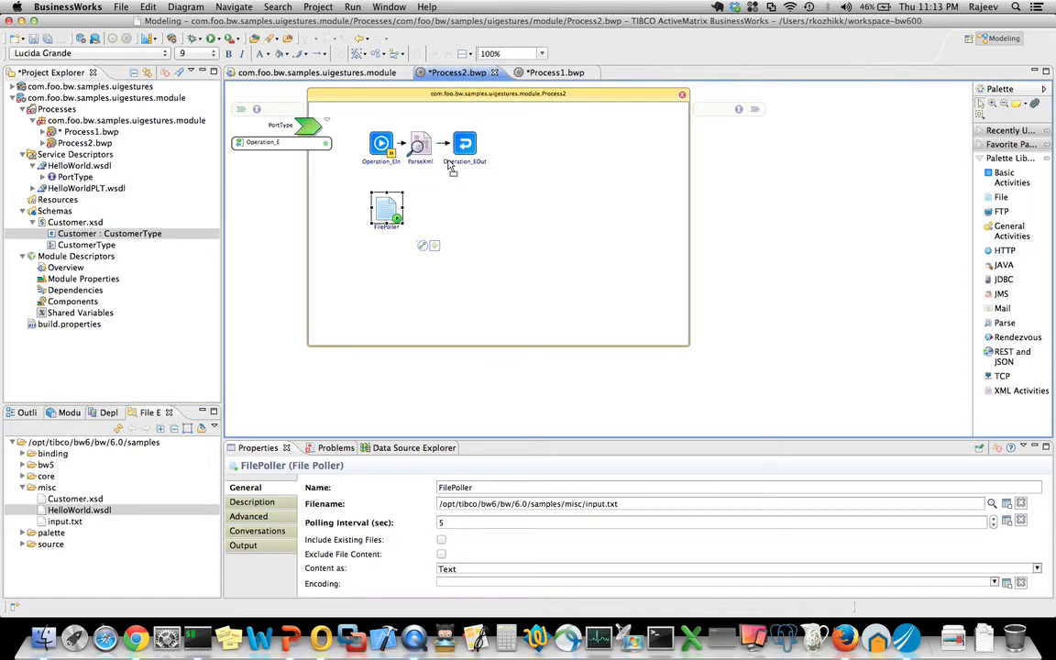
pyautogui.click(464, 144)
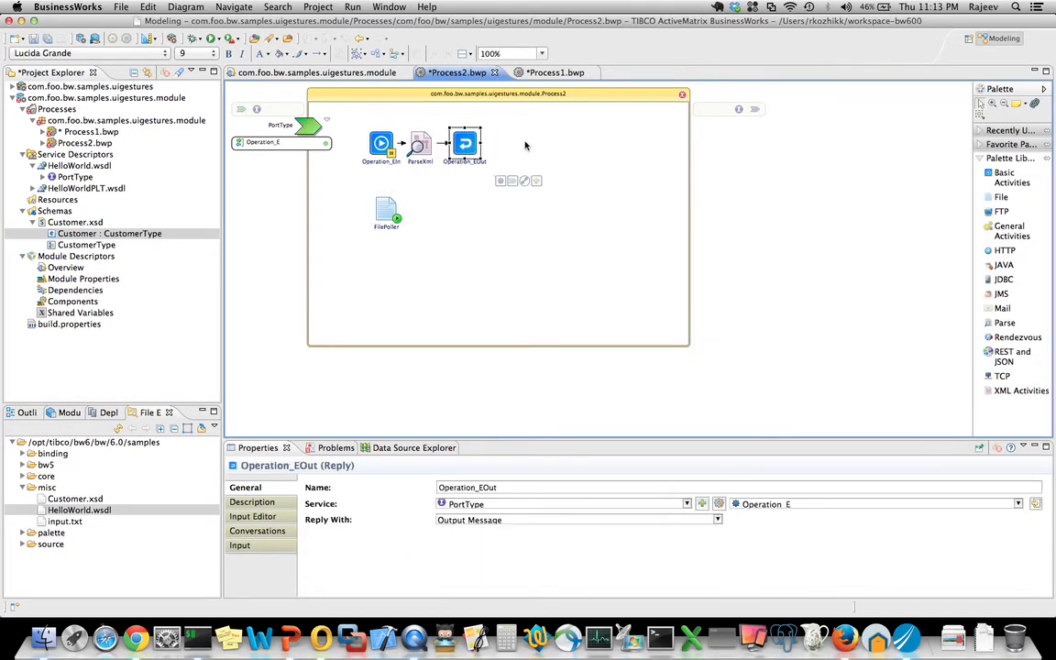
pyautogui.click(419, 144)
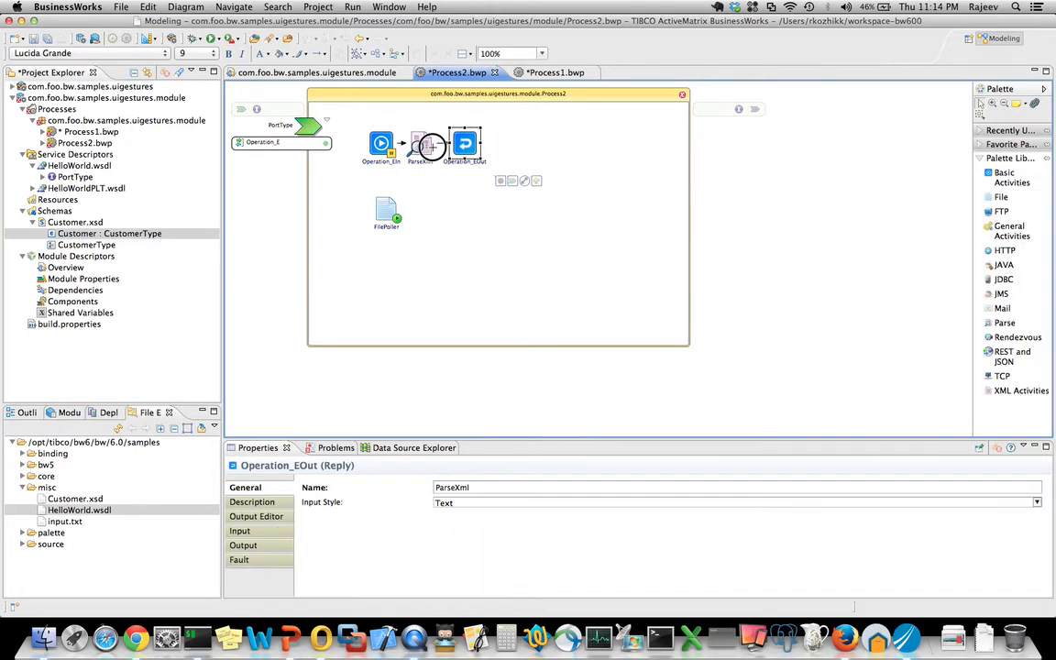
pyautogui.click(420, 144)
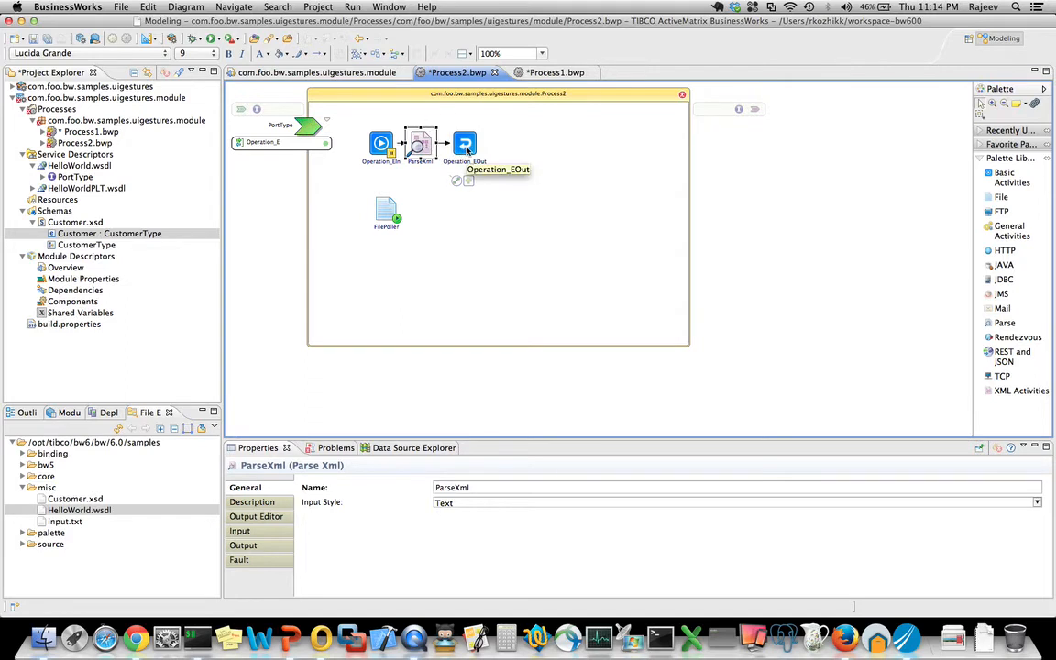
pyautogui.moveTo(488, 229)
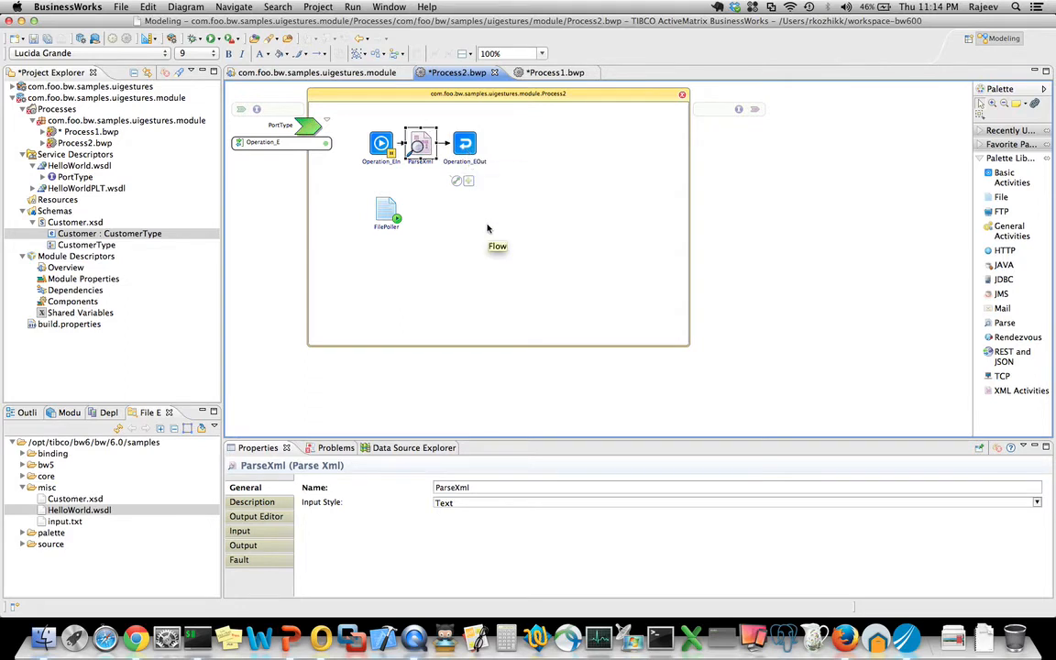
pyautogui.click(486, 225)
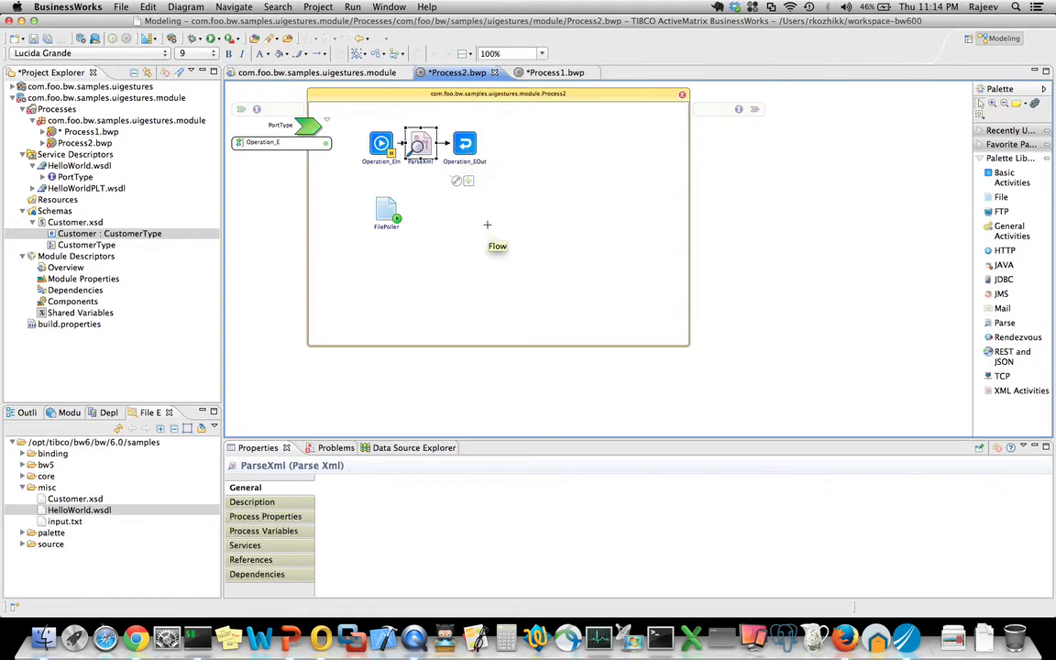
pyautogui.click(550, 293)
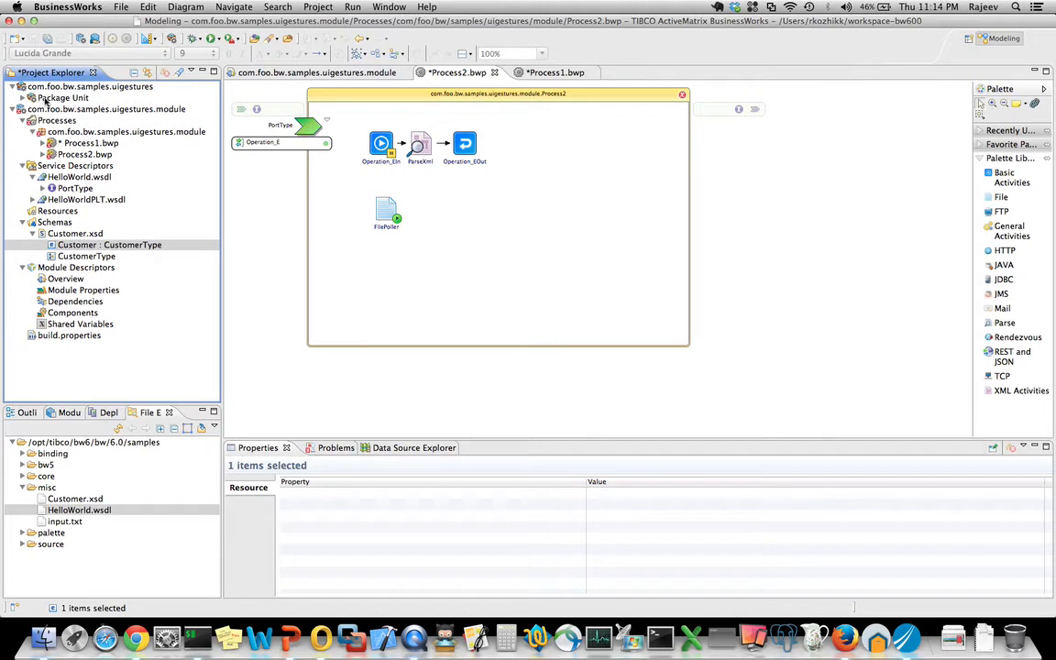
# - Export the uigestures application archive, confirming despite workspace errors
pyautogui.click(90, 86)
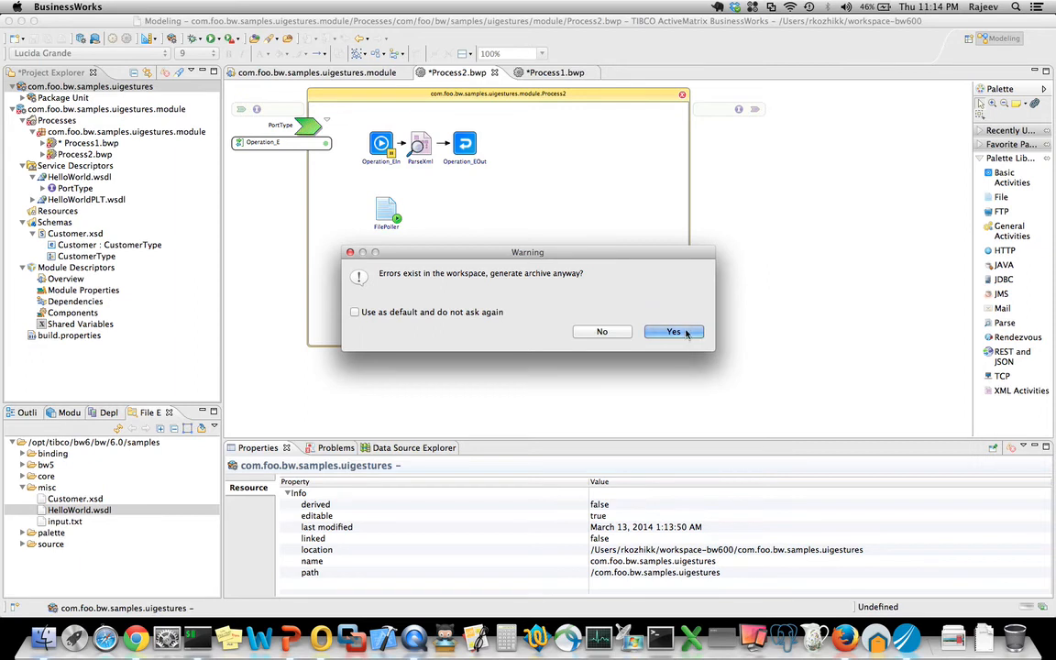
pyautogui.click(673, 331)
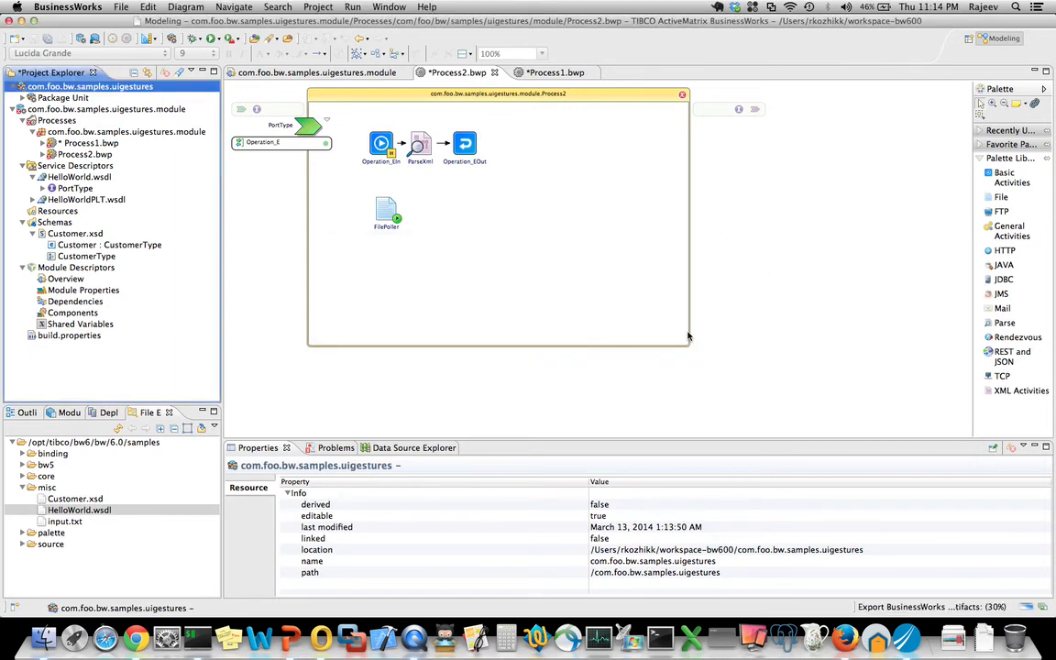